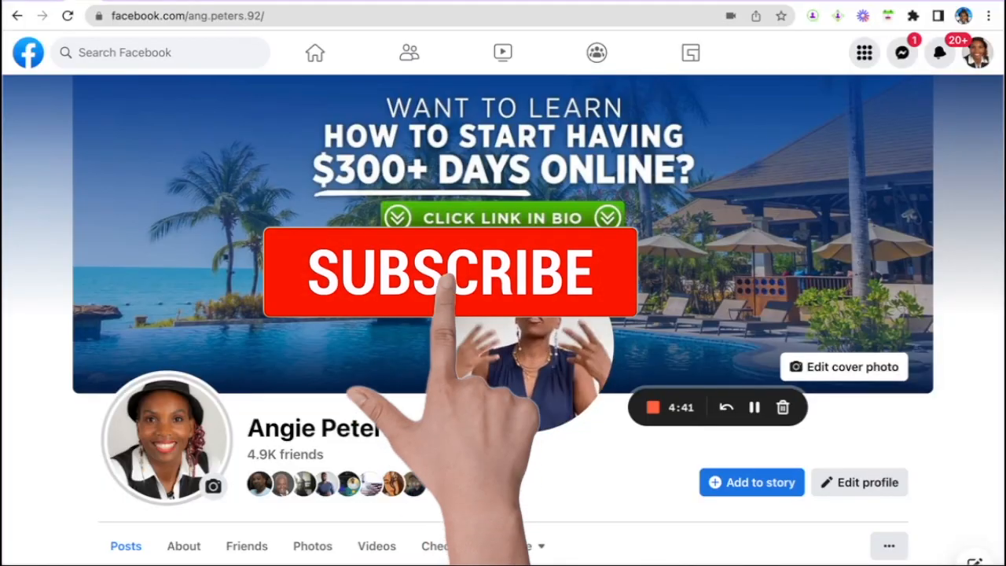
Step: Open My Pro Ads from the email's Pro Ads link and review 45774 total visits
click(448, 273)
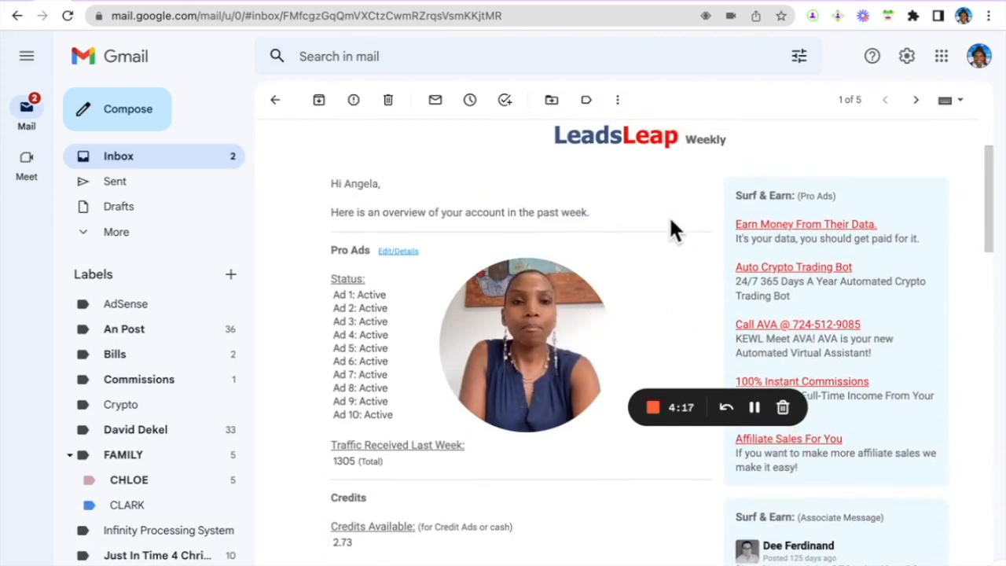
mouse_move(377, 290)
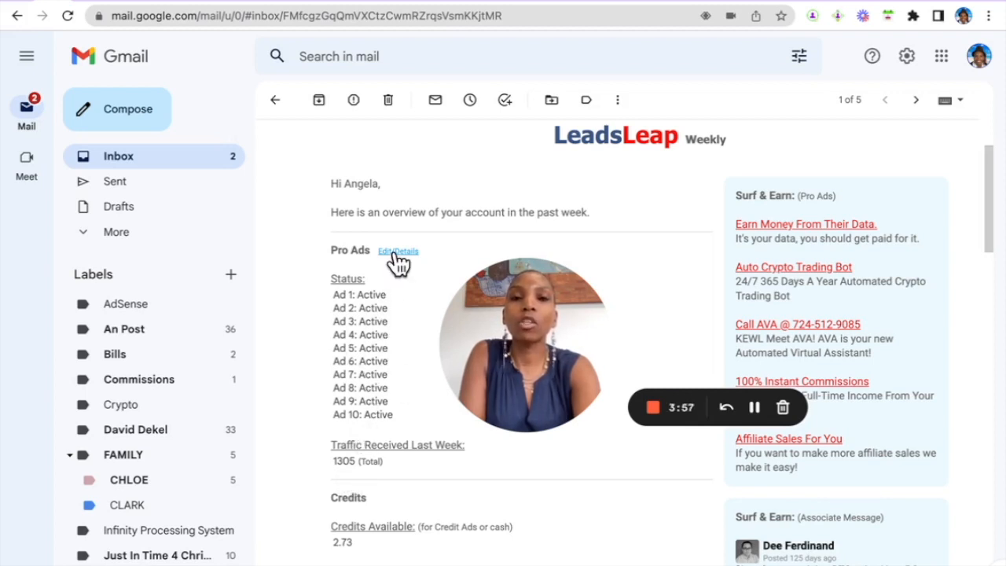
click(397, 251)
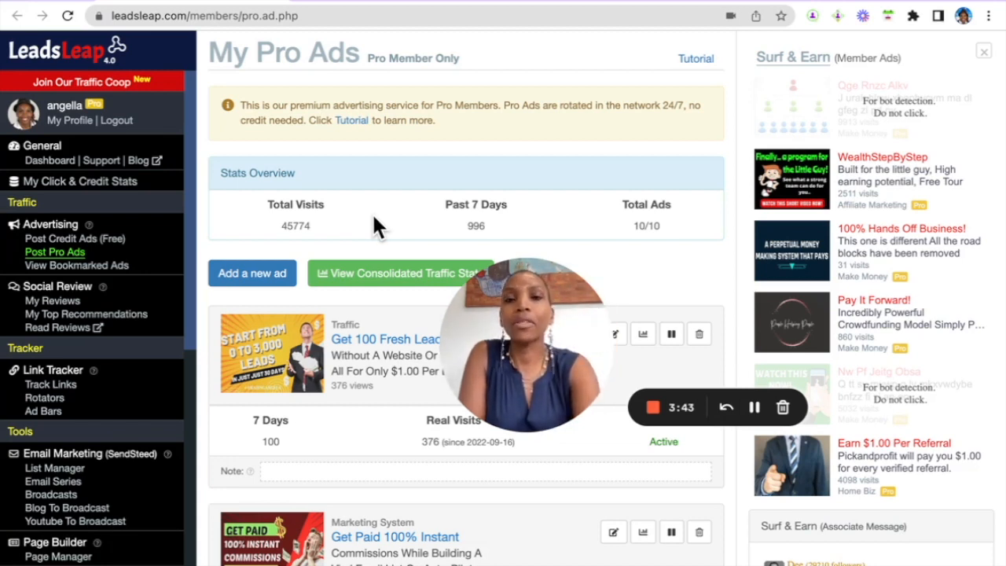
mouse_move(271, 150)
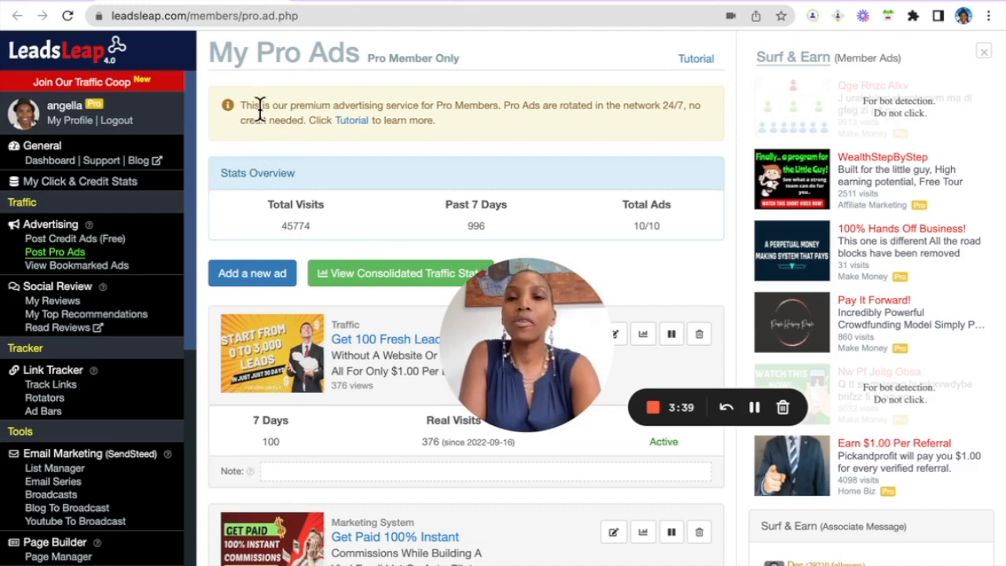
mouse_move(157, 95)
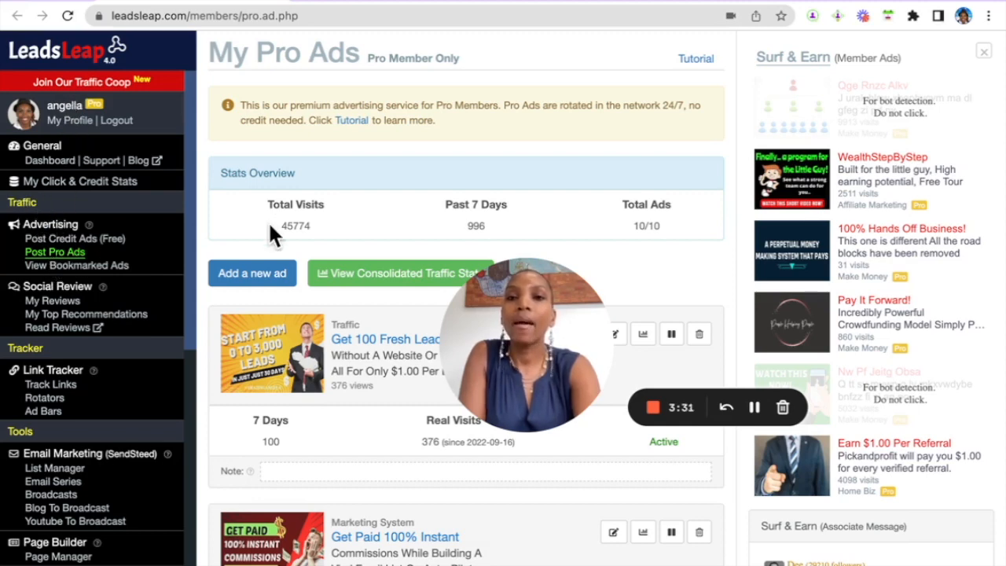
scroll(down, 3)
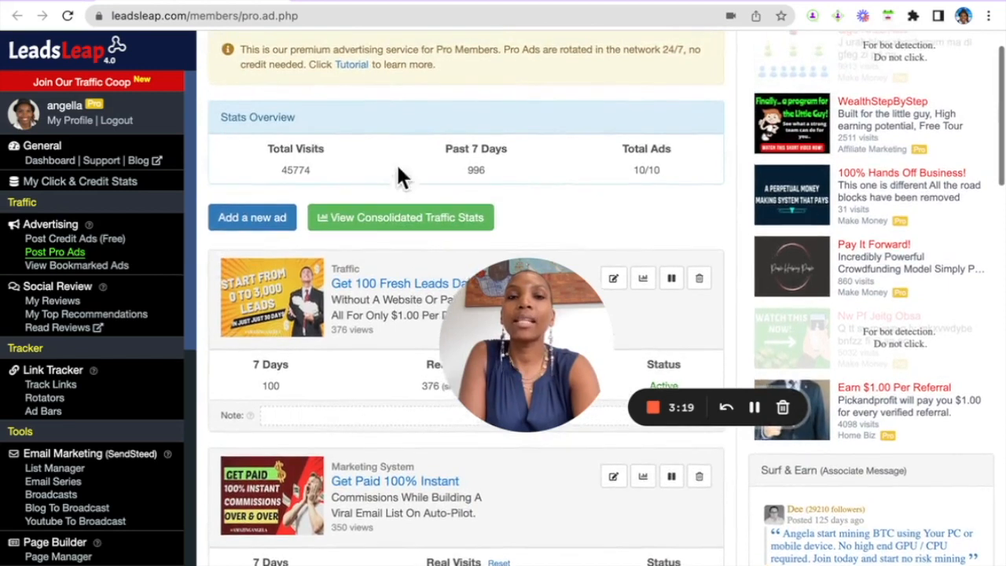
mouse_move(431, 171)
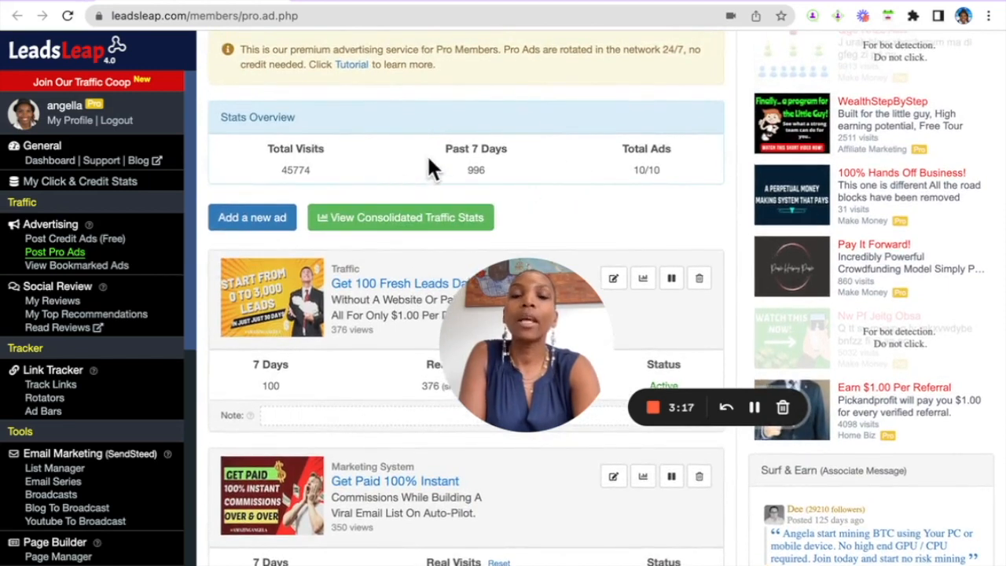
mouse_move(303, 180)
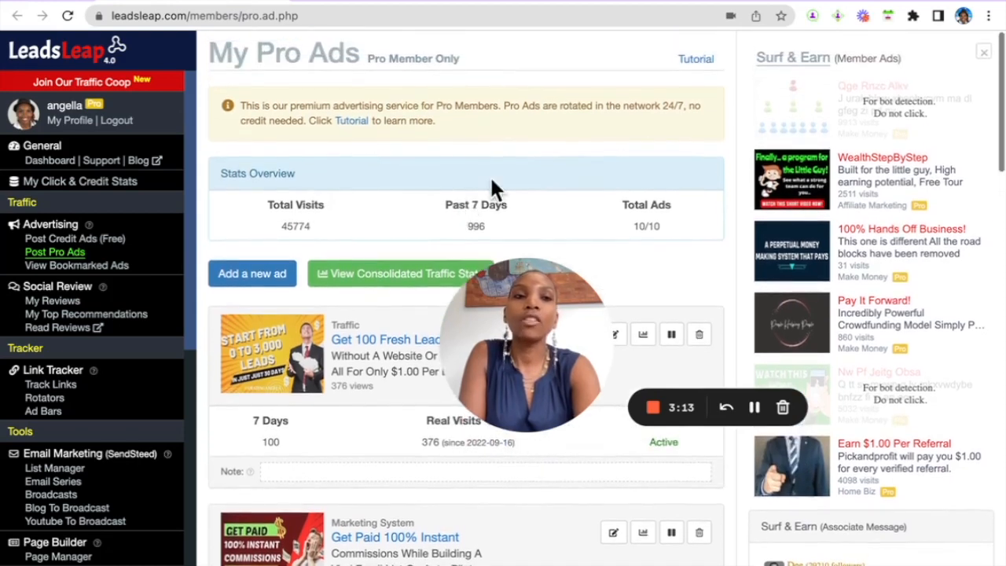
scroll(down, 3)
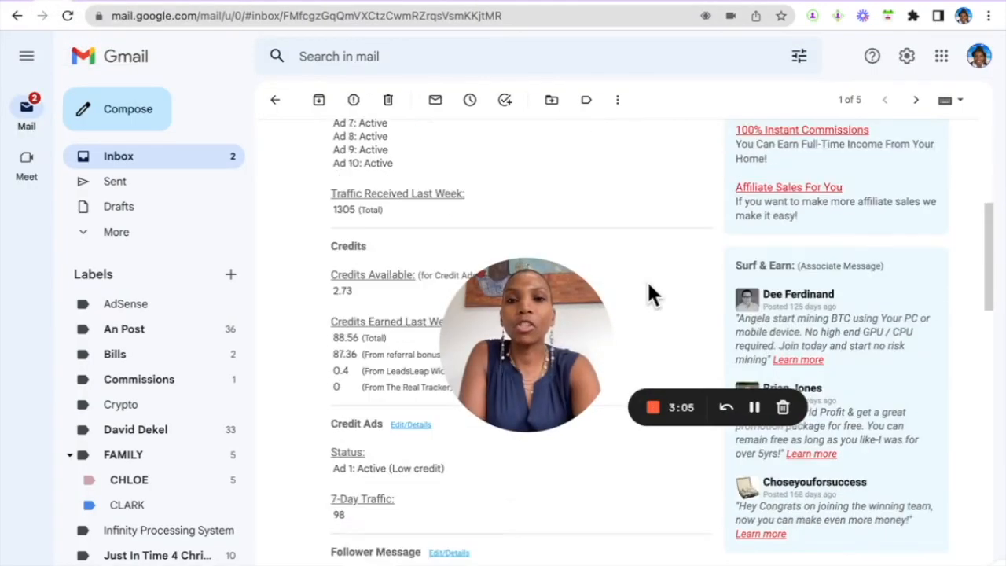
Step: Scroll the email's credits figures: 2.73 available, 88.56 earned, 98 seven-day Credit Ads visits
scroll(down, 3)
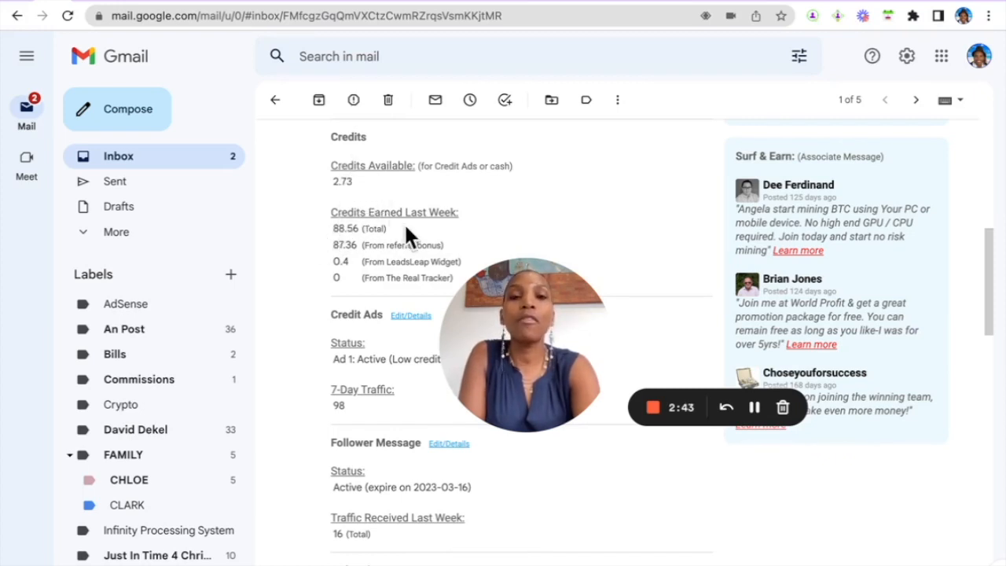
scroll(down, 3)
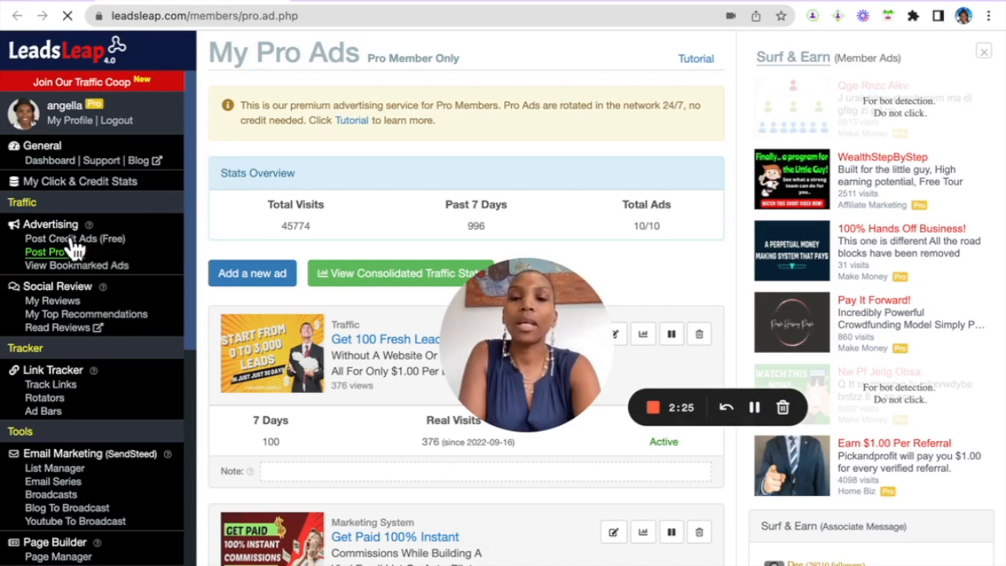
Step: Open Post Credit Ads (Free) and scroll My Credit Ads: 3.519 credits, 2628 visits
click(74, 238)
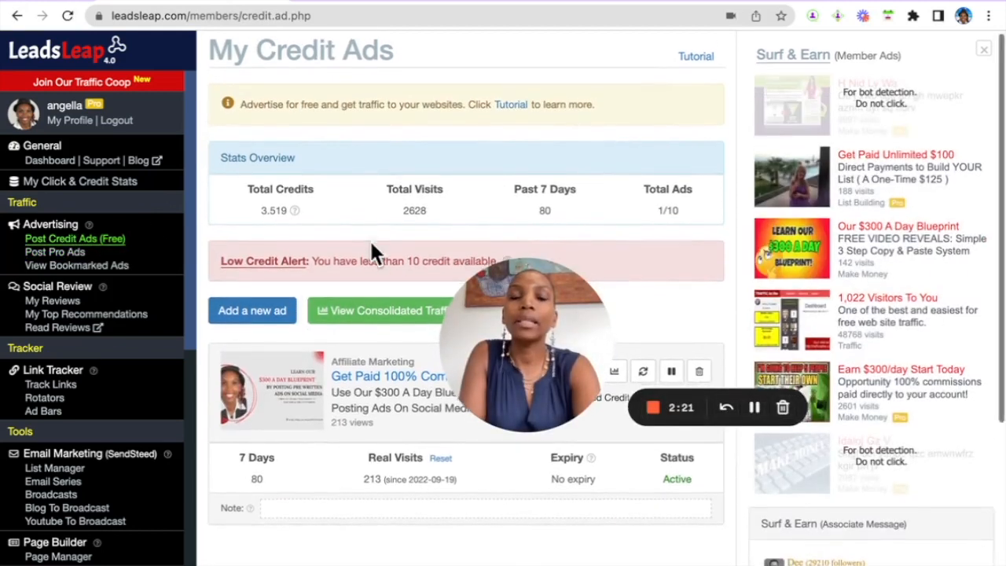
scroll(down, 3)
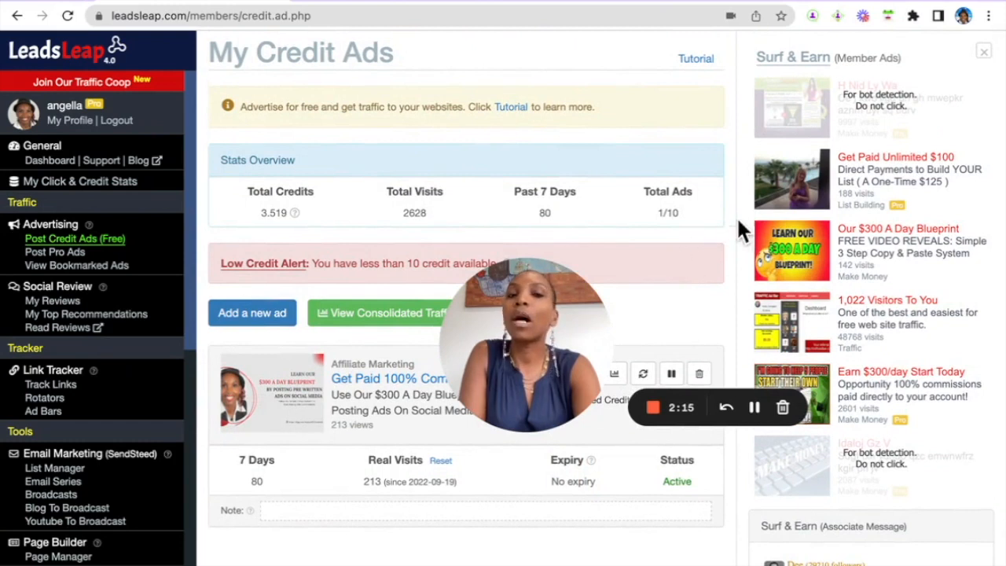
mouse_move(703, 318)
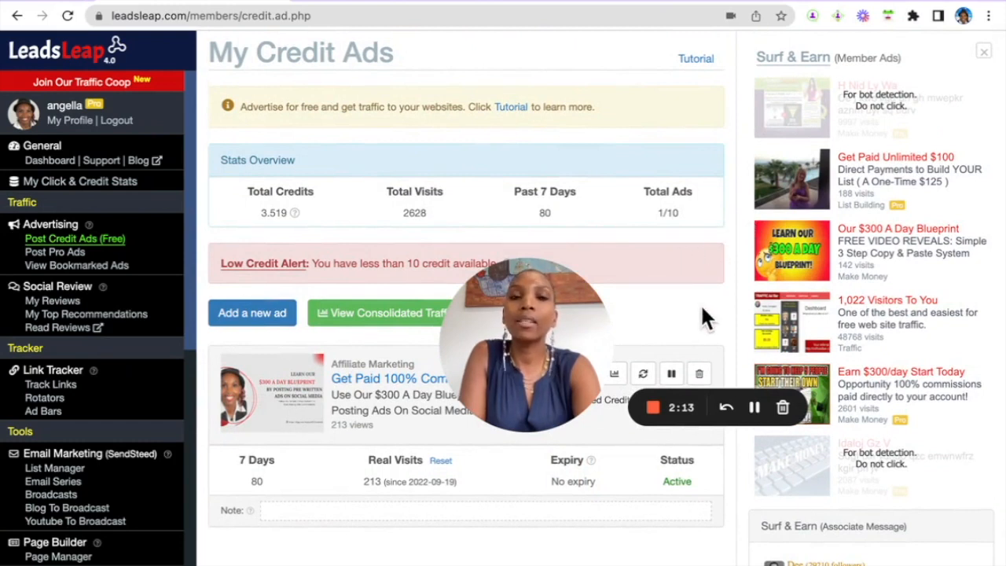
mouse_move(861, 169)
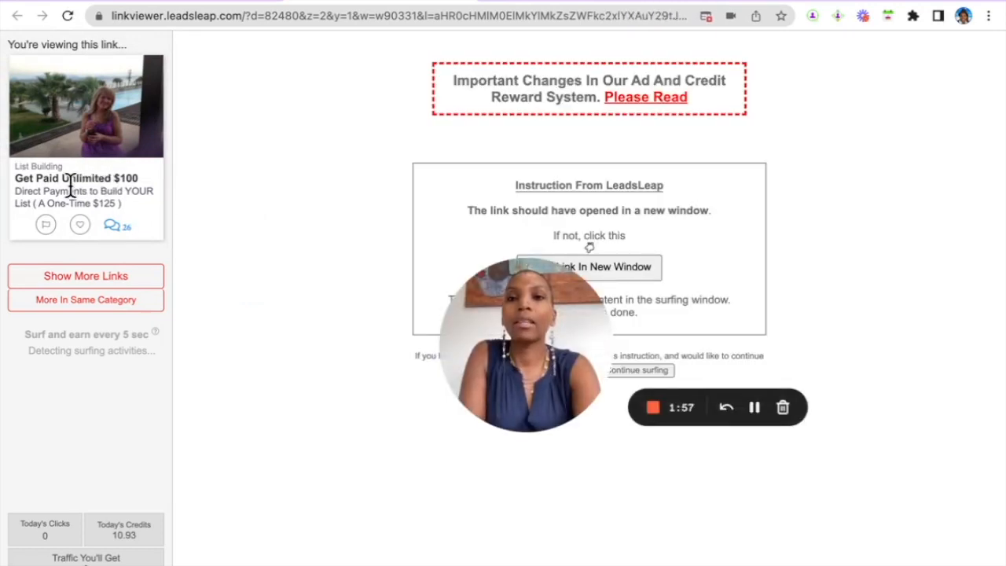
click(588, 266)
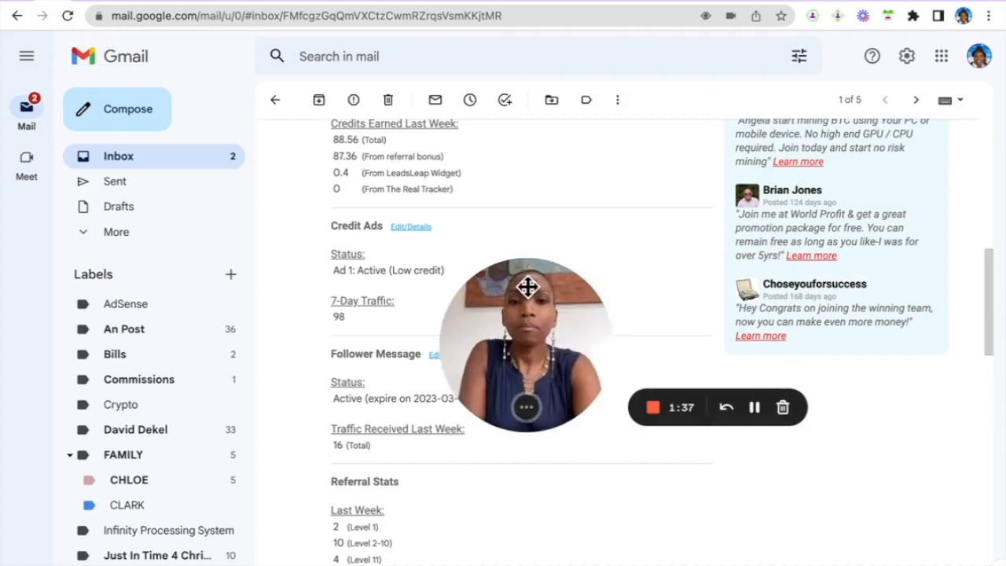
Step: Scroll the email to Follower Message and Referral Stats (116, 204, 196 referrals)
scroll(down, 3)
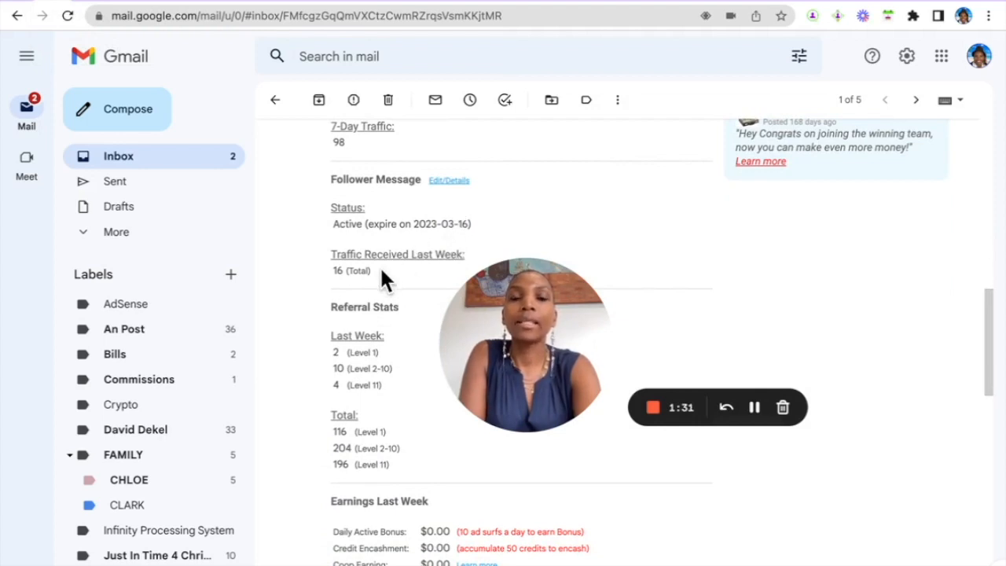
mouse_move(365, 145)
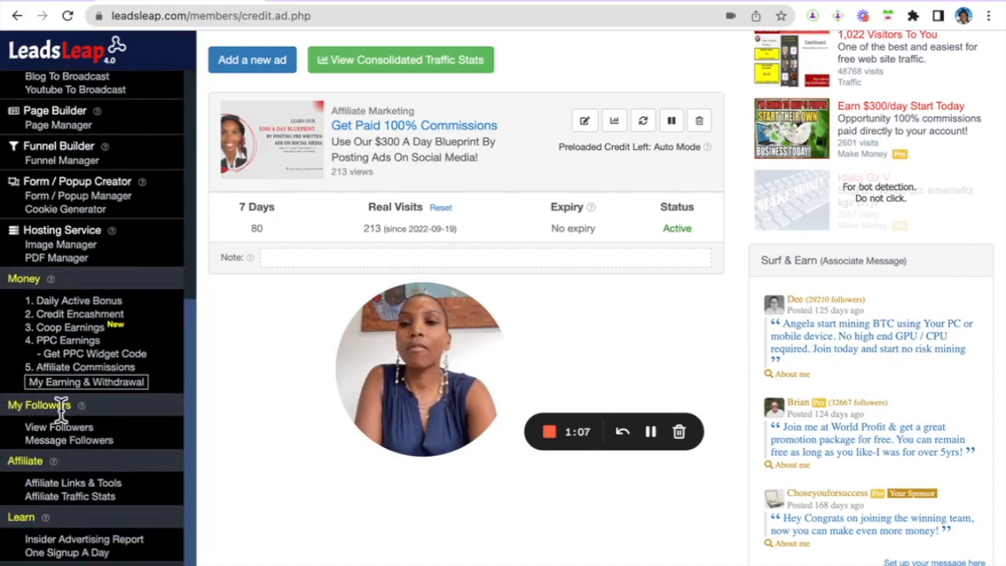
Step: Open Message Followers (517 followers) and view the follower message edit form without saving
click(68, 439)
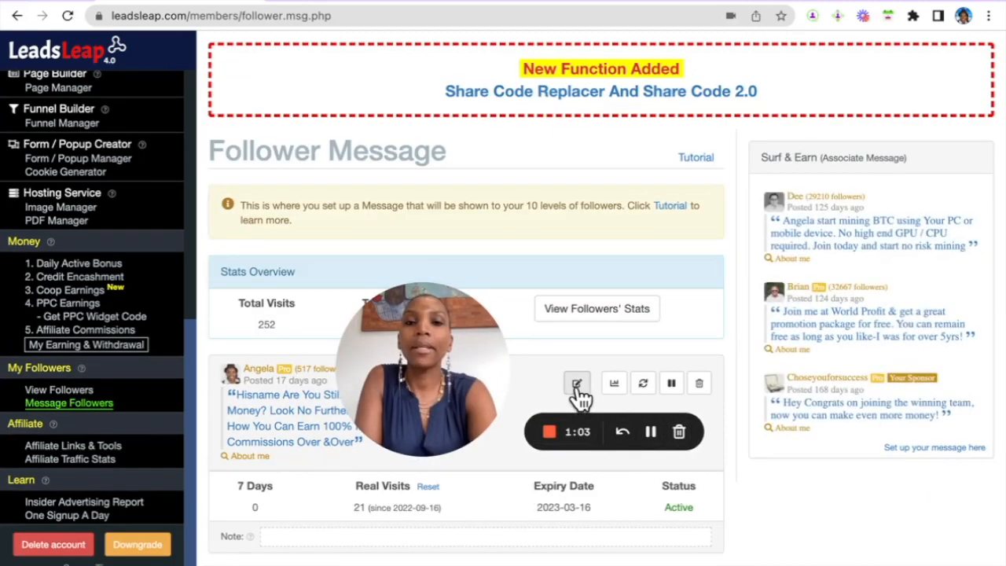
click(576, 382)
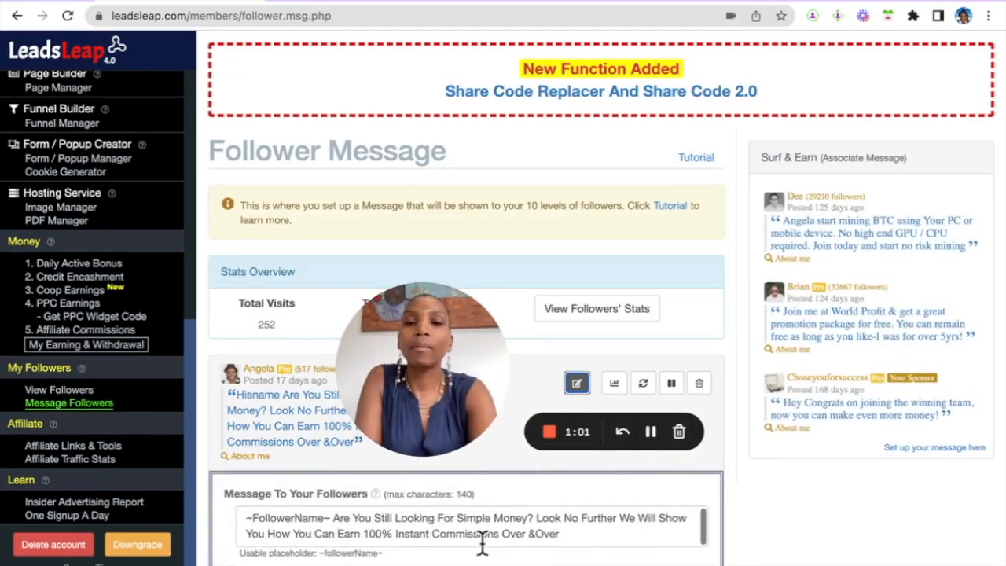
scroll(down, 3)
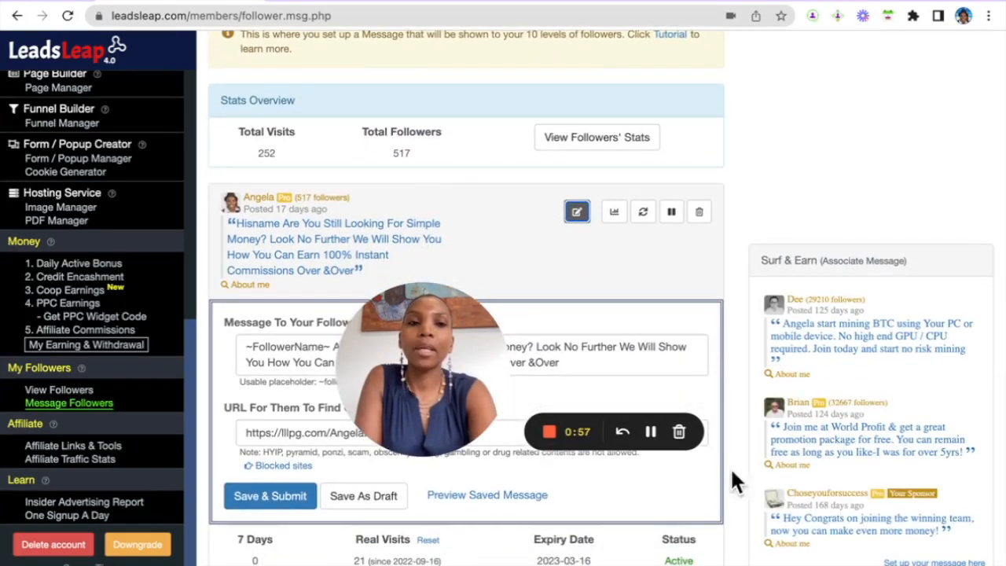
mouse_move(797, 353)
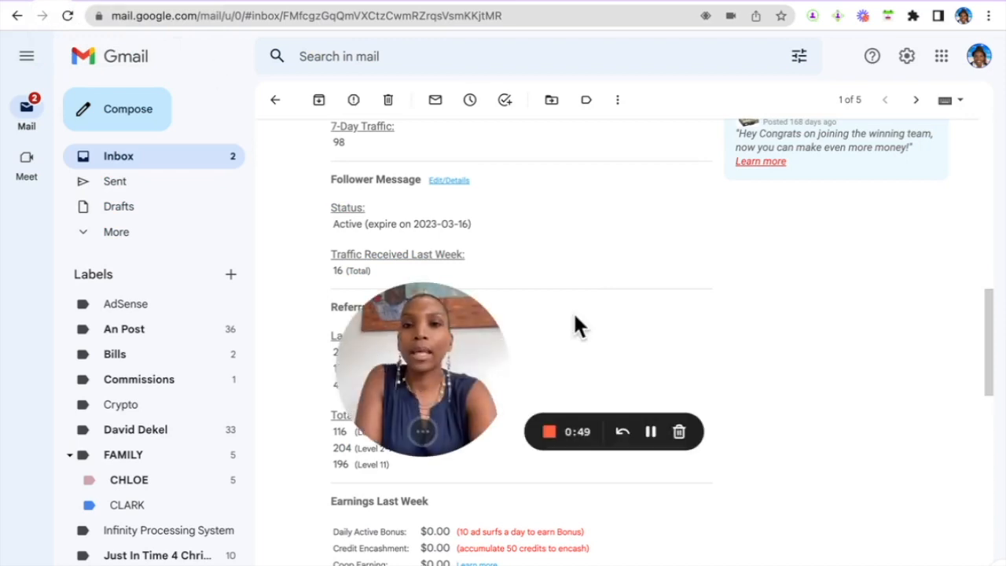
scroll(down, 3)
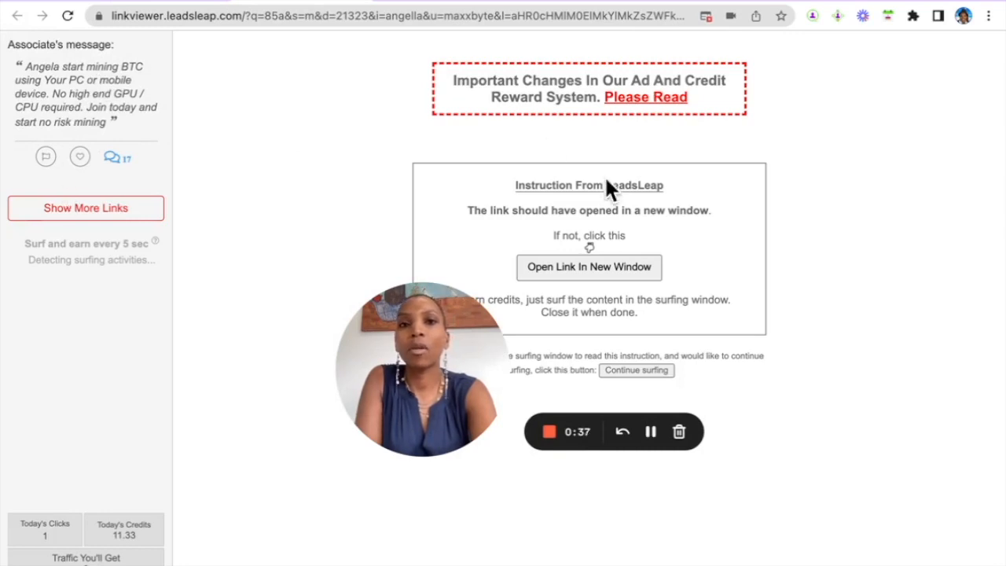
click(587, 267)
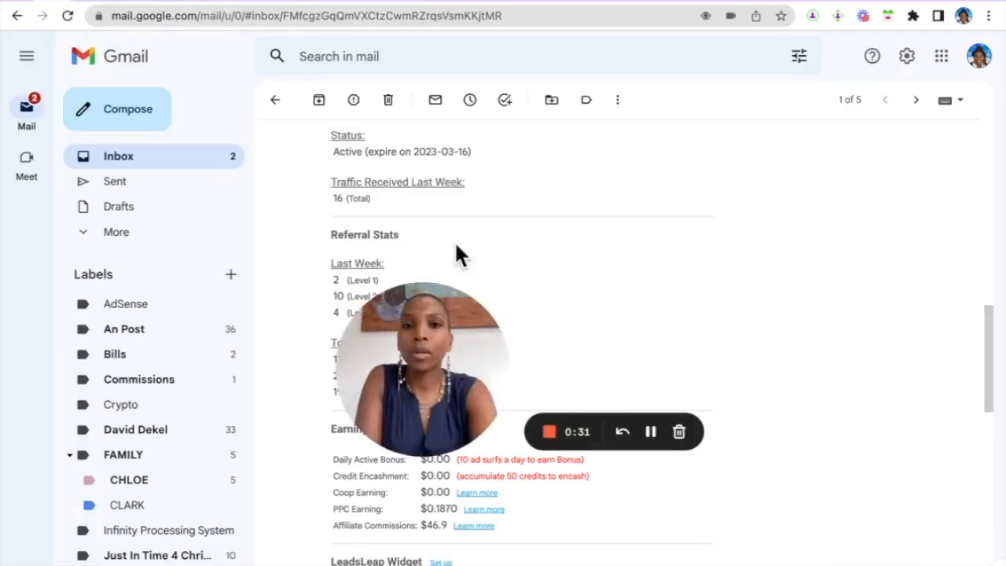
scroll(down, 3)
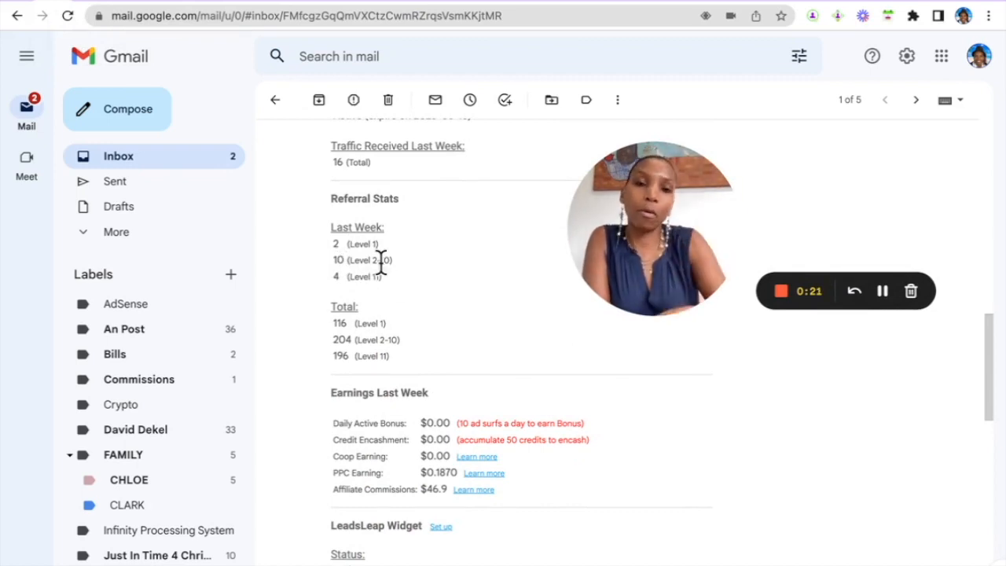
scroll(down, 3)
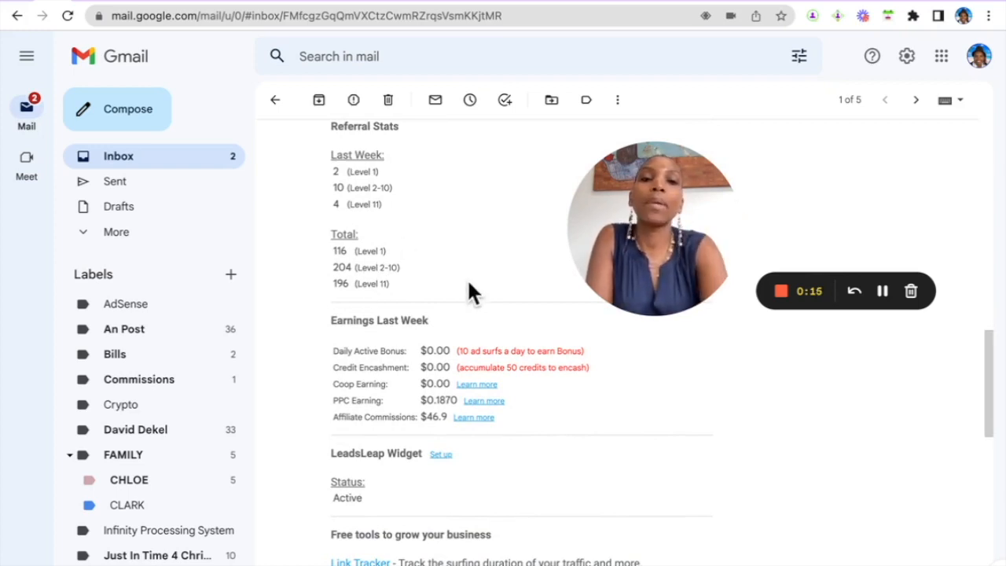
scroll(down, 3)
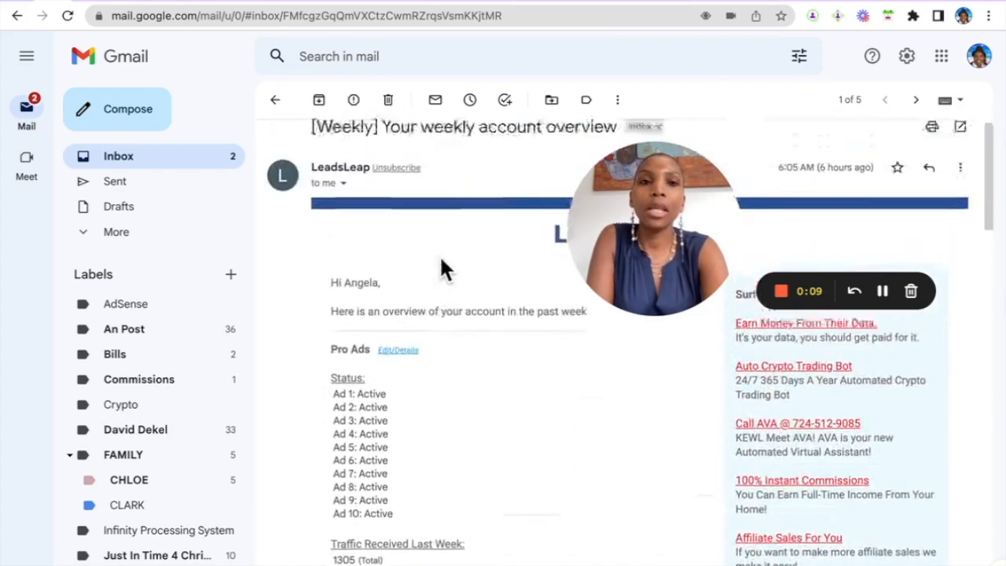
scroll(down, 3)
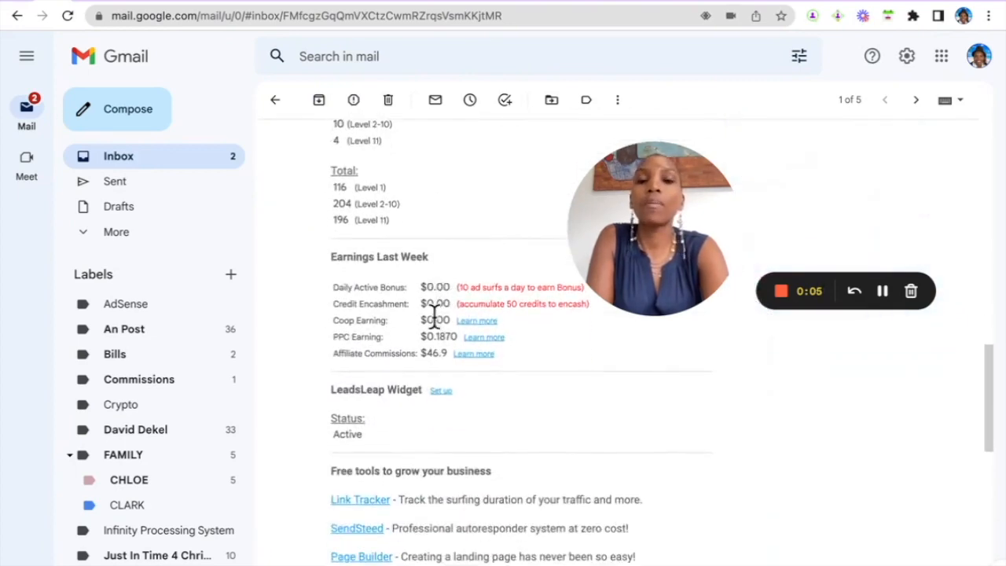
mouse_move(420, 353)
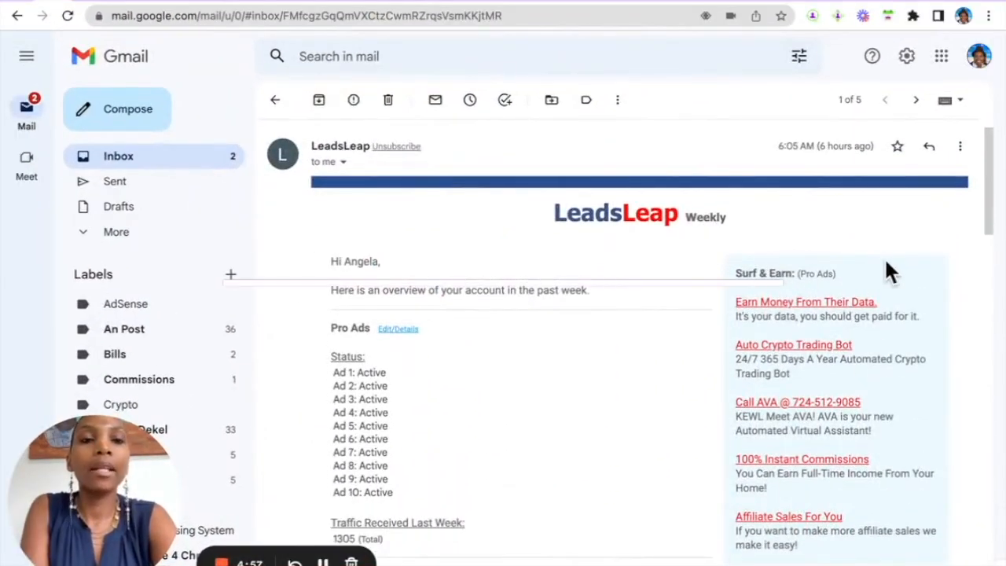
scroll(down, 3)
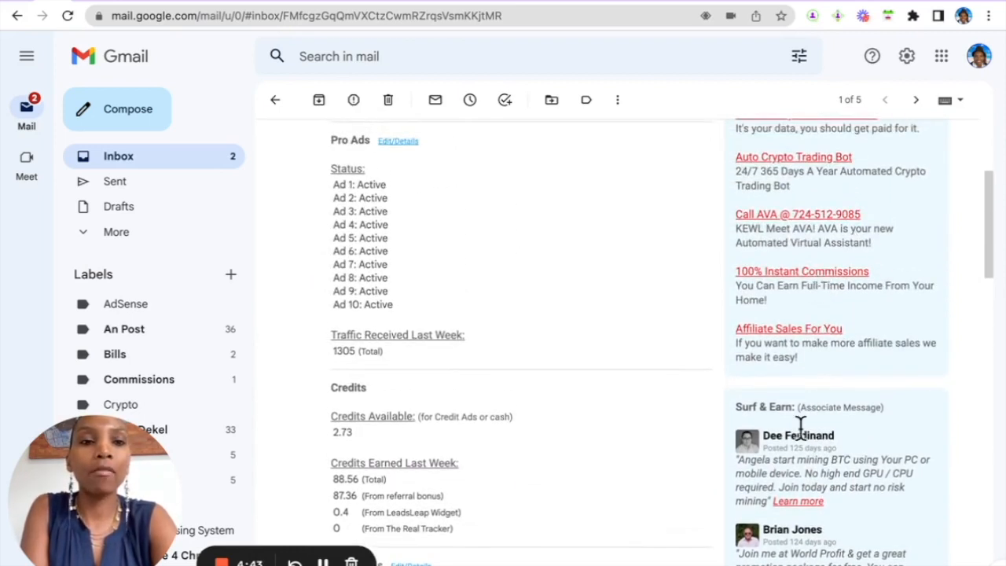
scroll(down, 3)
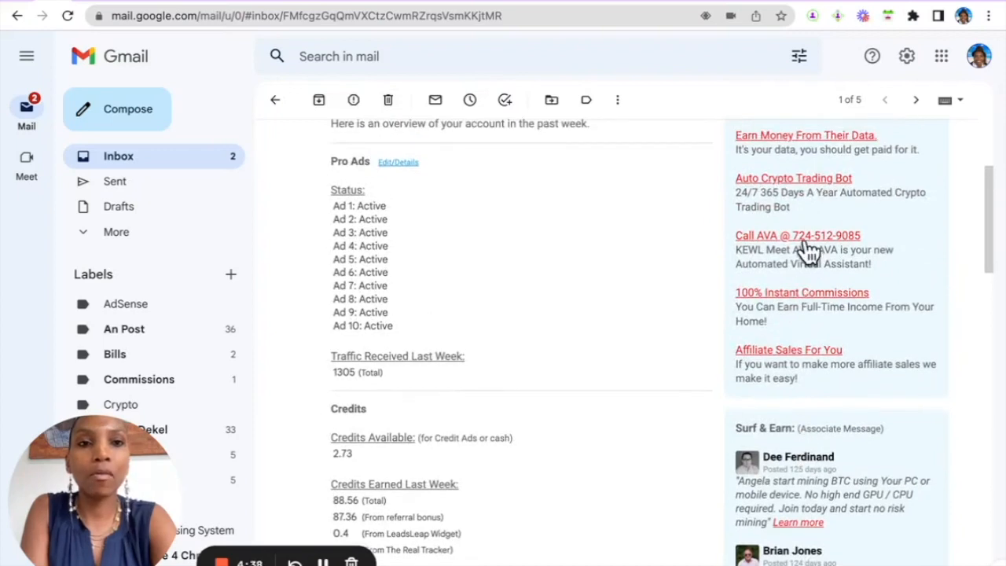
click(796, 235)
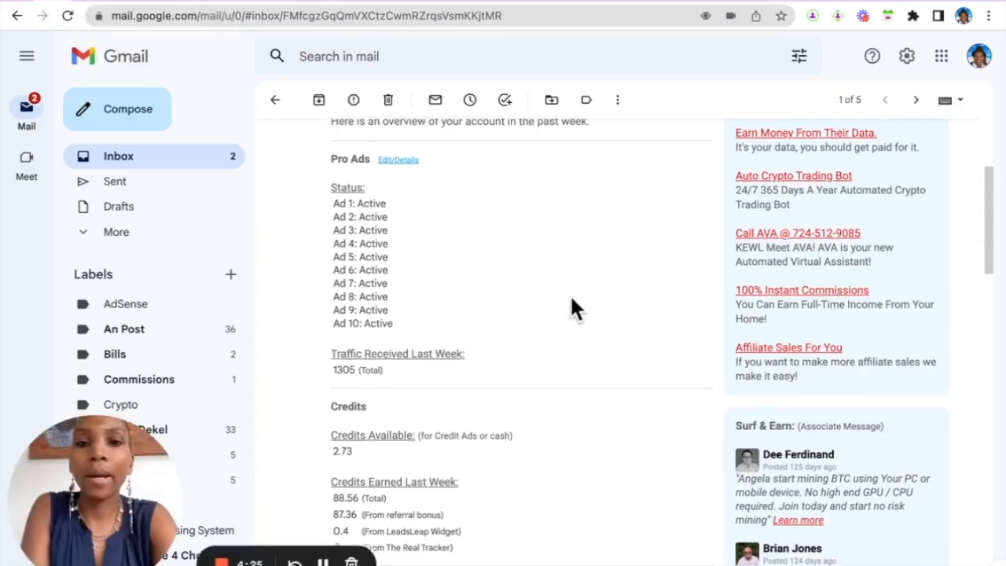
Step: Scroll the email down to Free tools and follow the Link Tracker link
scroll(down, 3)
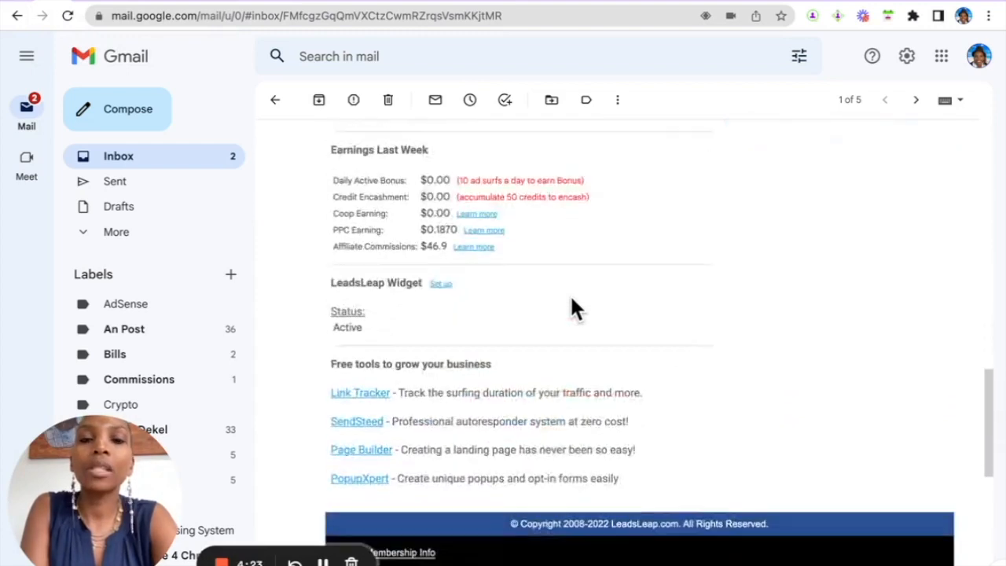
scroll(down, 3)
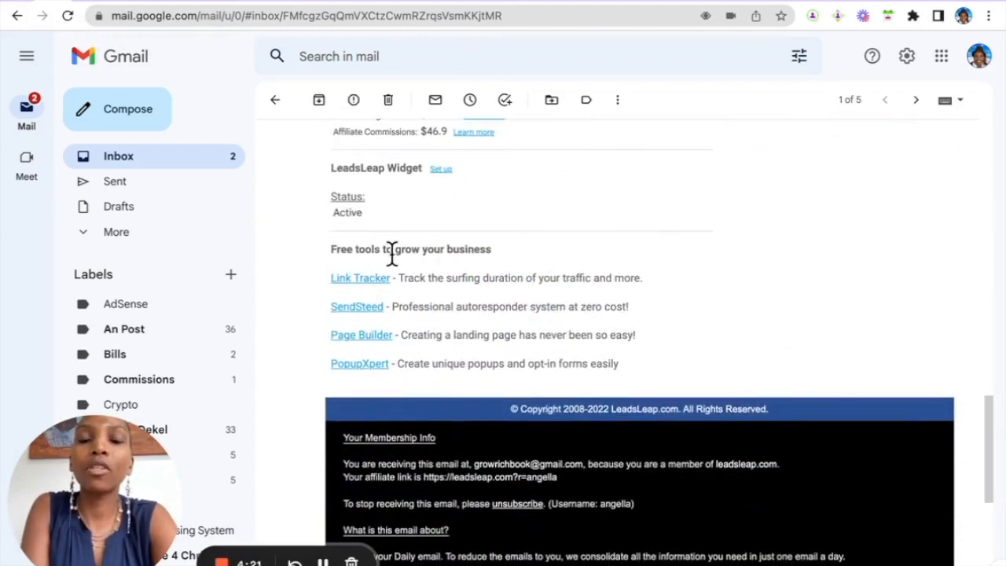
click(360, 277)
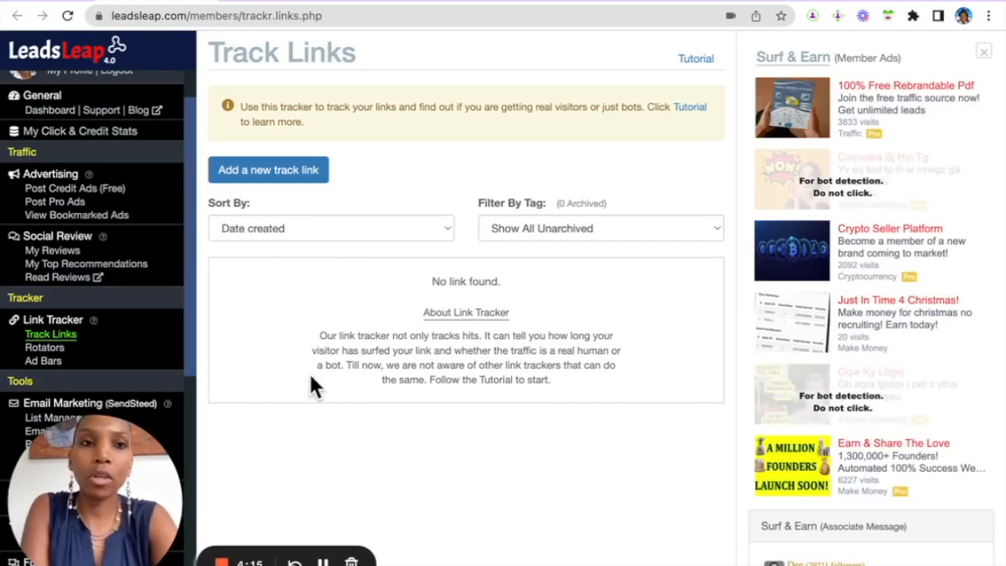
mouse_move(220, 256)
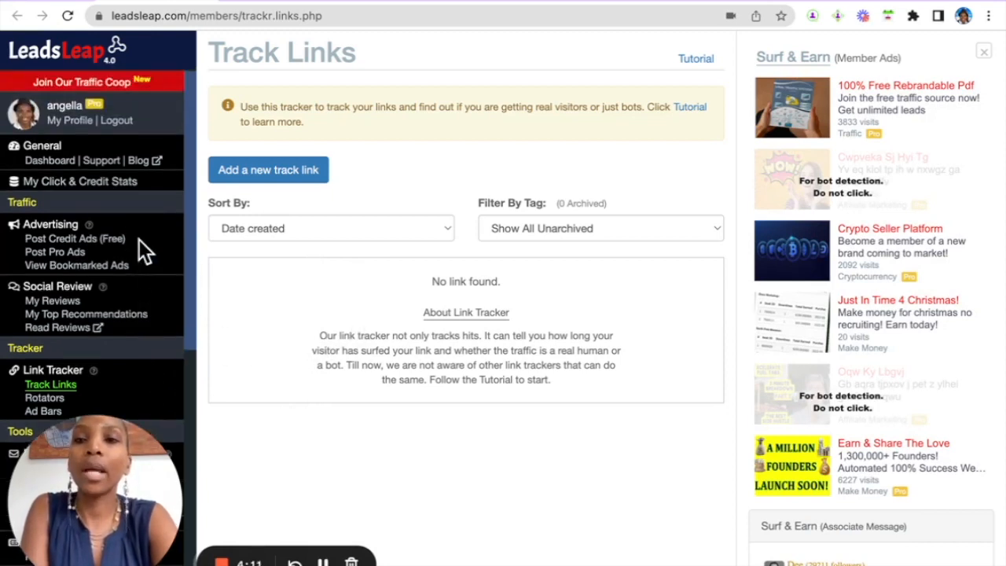
Step: Check the empty Track Links list, then open Page Manager under Page Builder
scroll(down, 3)
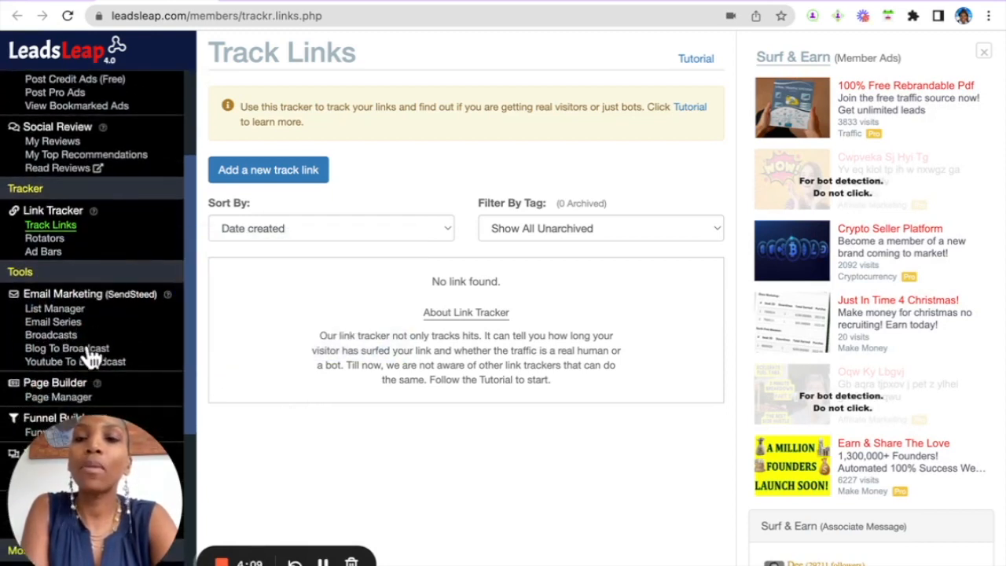
click(58, 396)
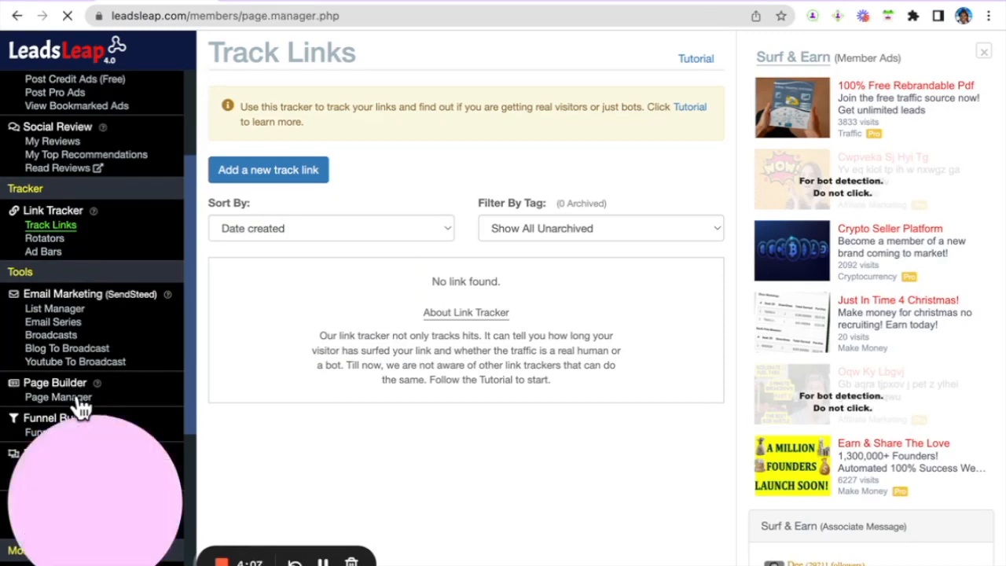
click(58, 397)
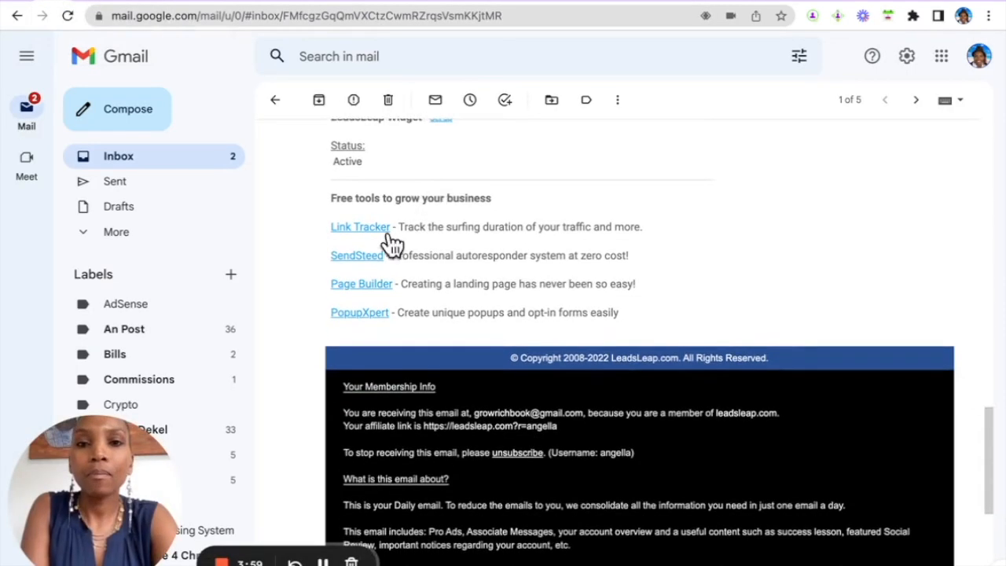
mouse_move(377, 259)
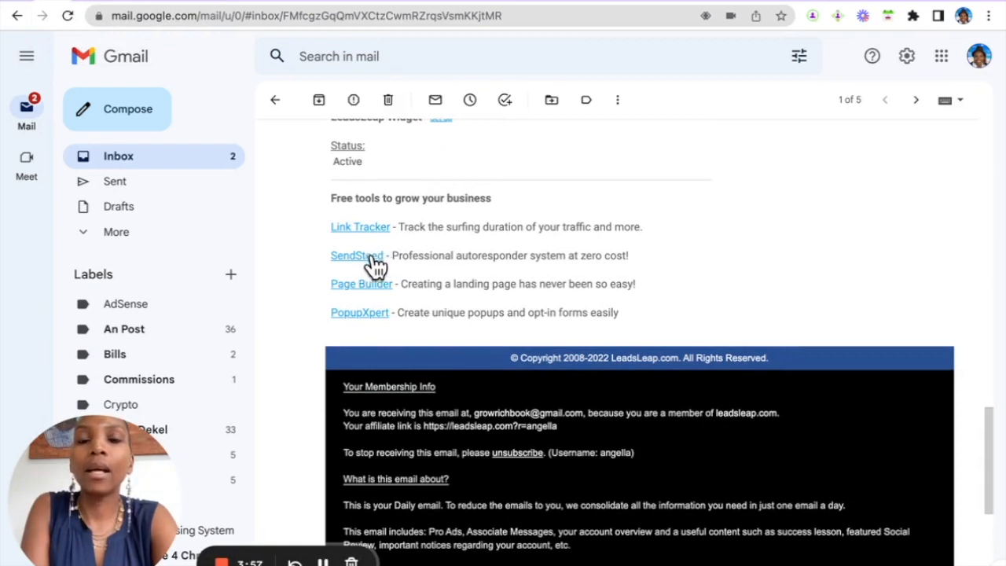
mouse_move(366, 263)
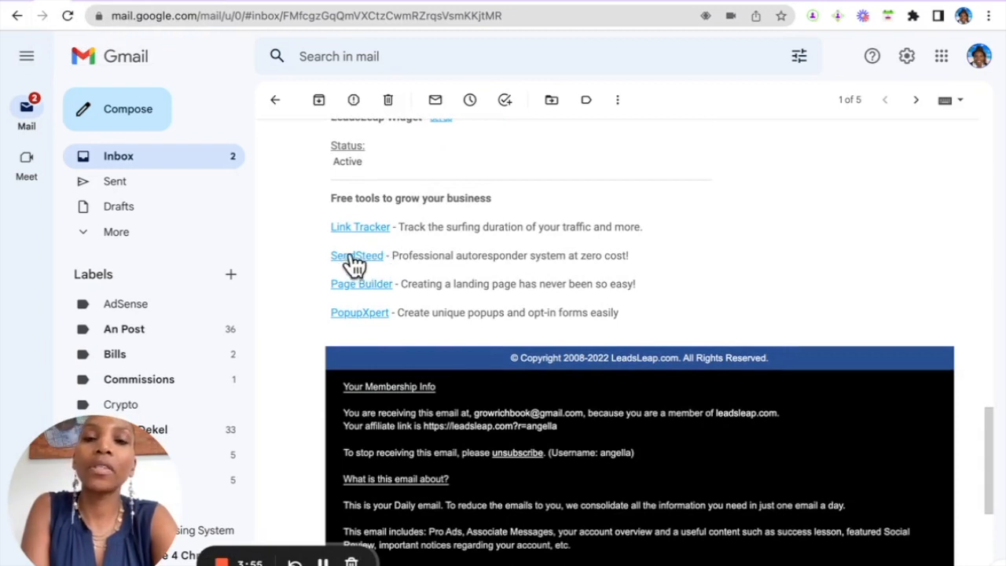
mouse_move(381, 259)
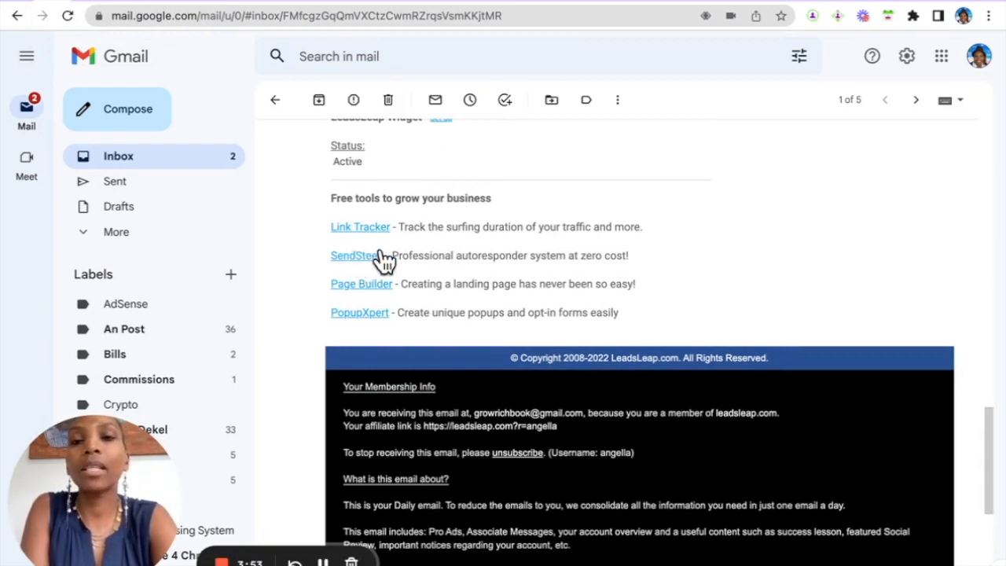
mouse_move(364, 294)
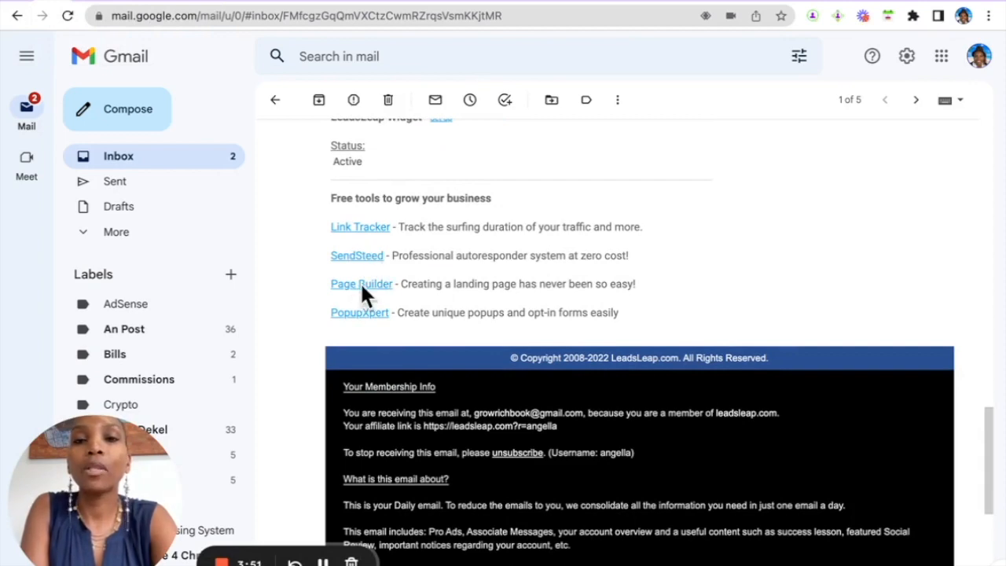
Step: Follow the email's Page Builder link, then its PopupXpert link to Form / Popup Manager
click(360, 283)
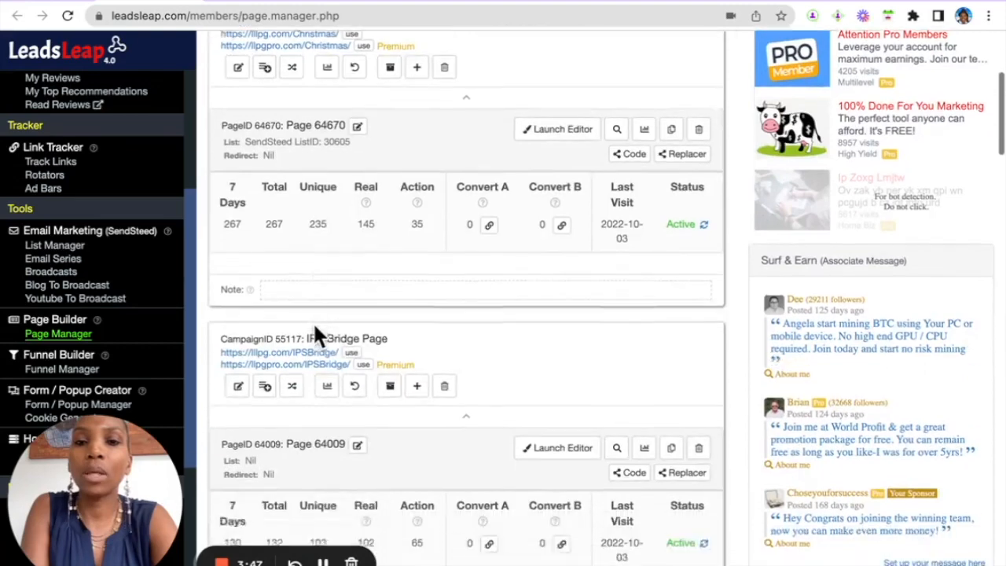
scroll(down, 3)
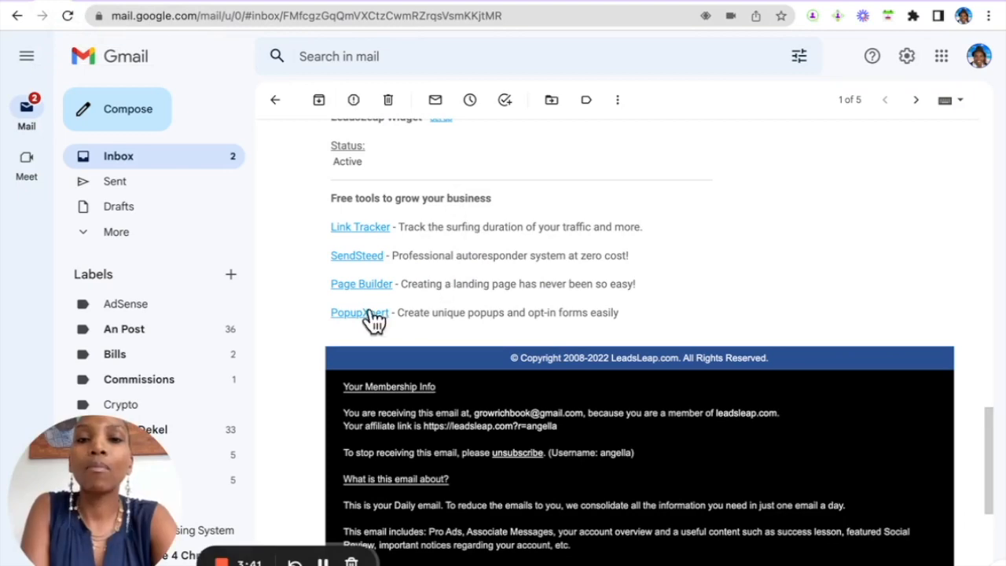
click(359, 312)
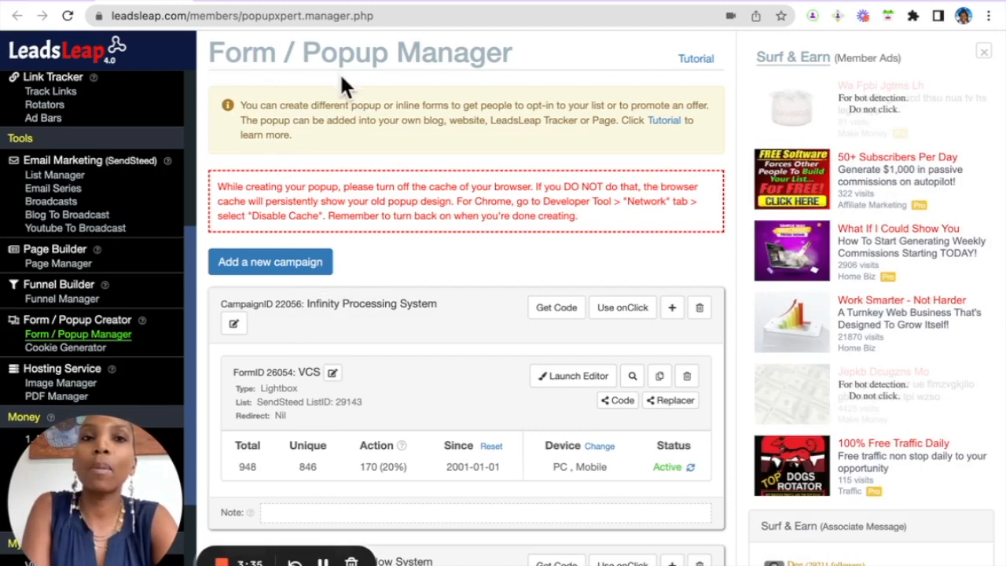
mouse_move(436, 346)
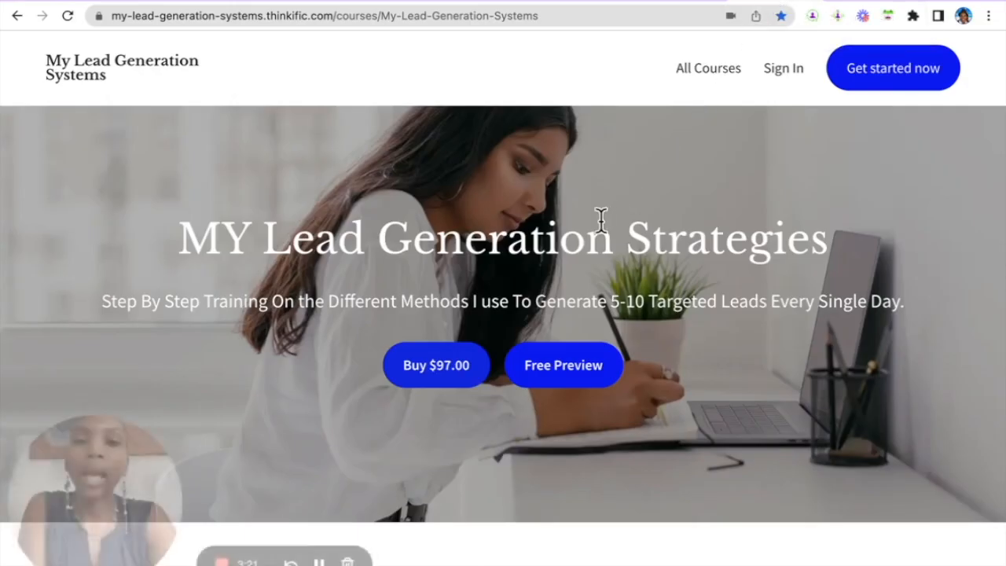
Step: Scroll the $97.00 course curriculum and expand the FREE All In One Marketing System section
scroll(down, 3)
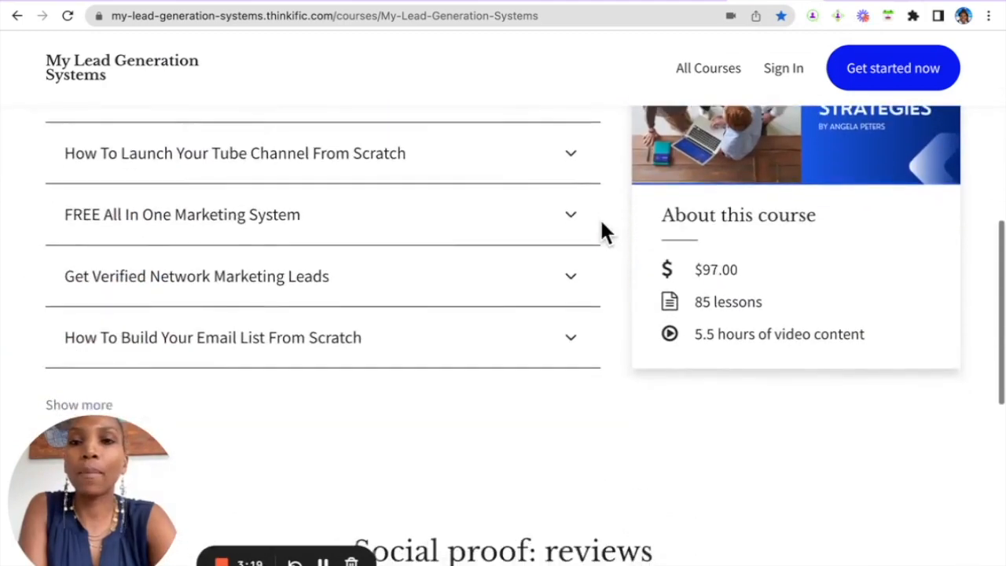
click(182, 214)
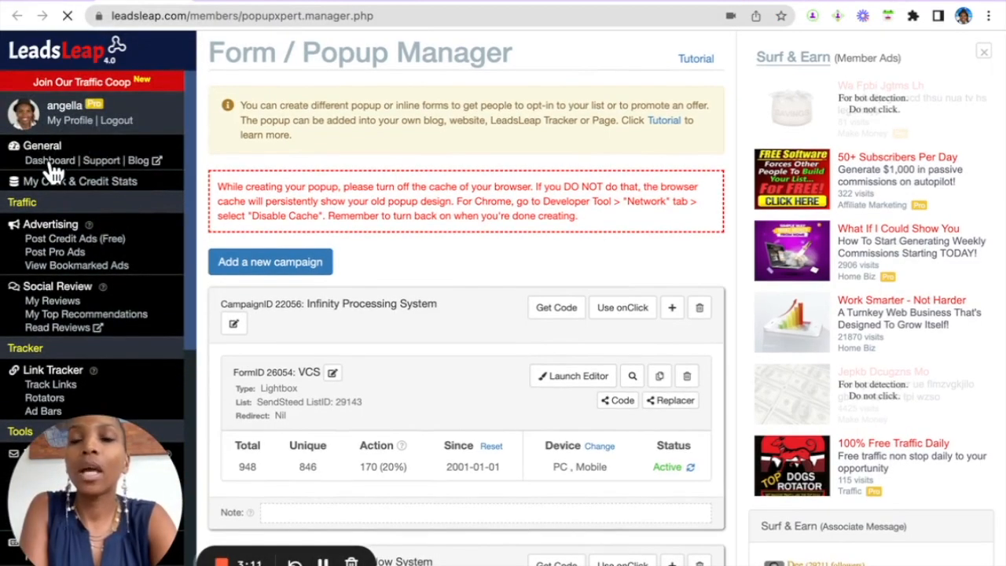
click(49, 157)
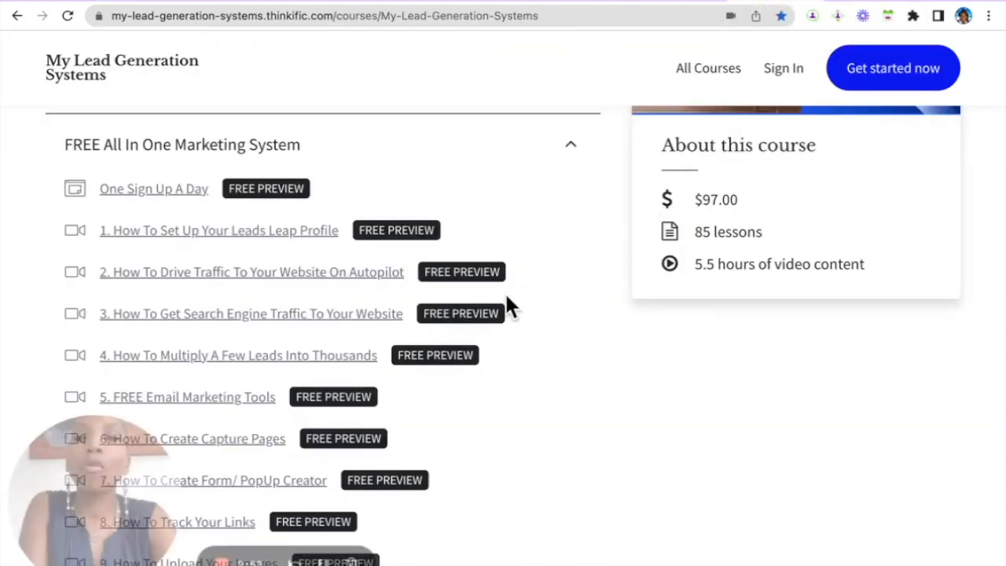
Step: Scroll through the module's twelve free-preview lessons, through lesson 12 on Pro membership
scroll(down, 3)
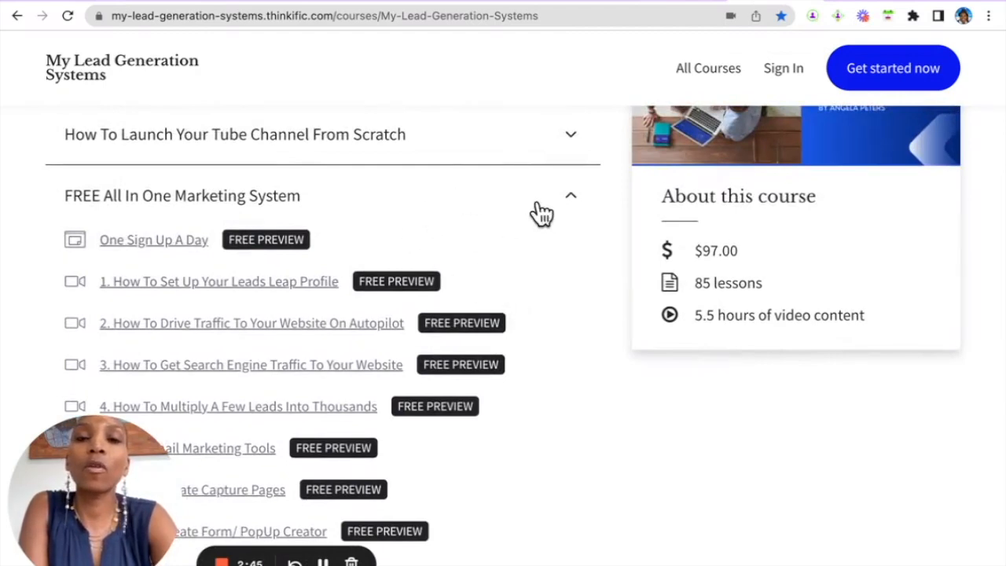
scroll(down, 3)
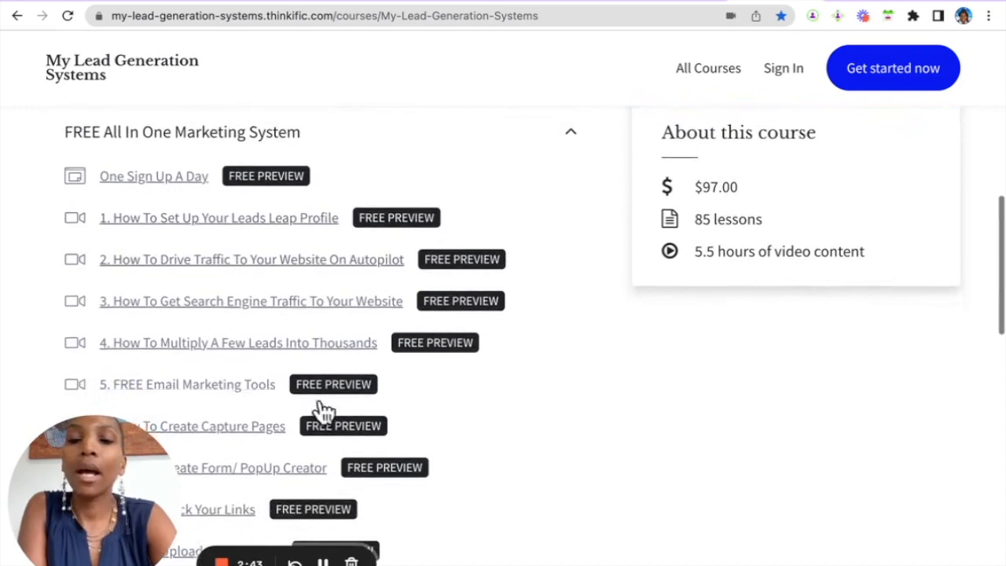
drag(94, 471, 511, 463)
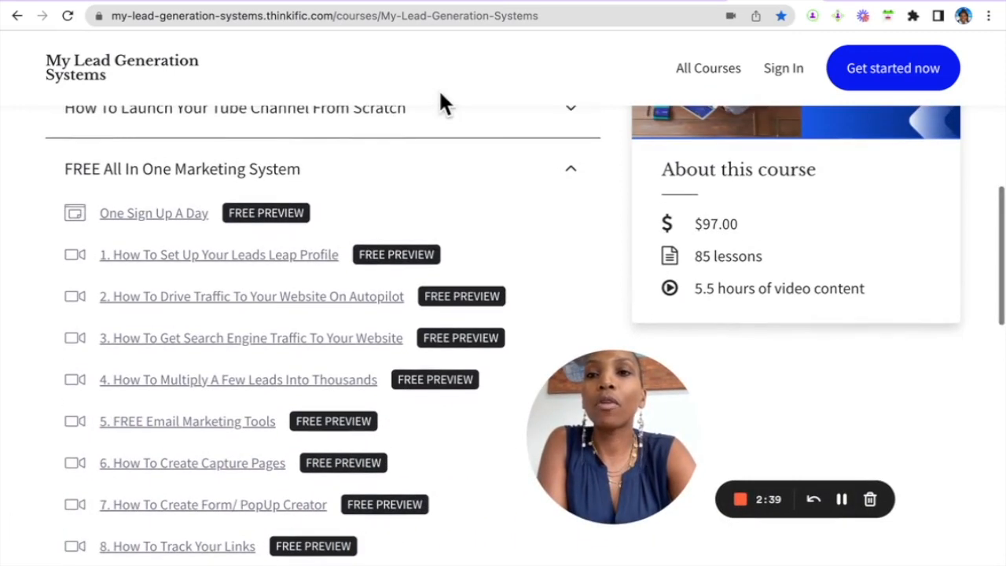
scroll(down, 3)
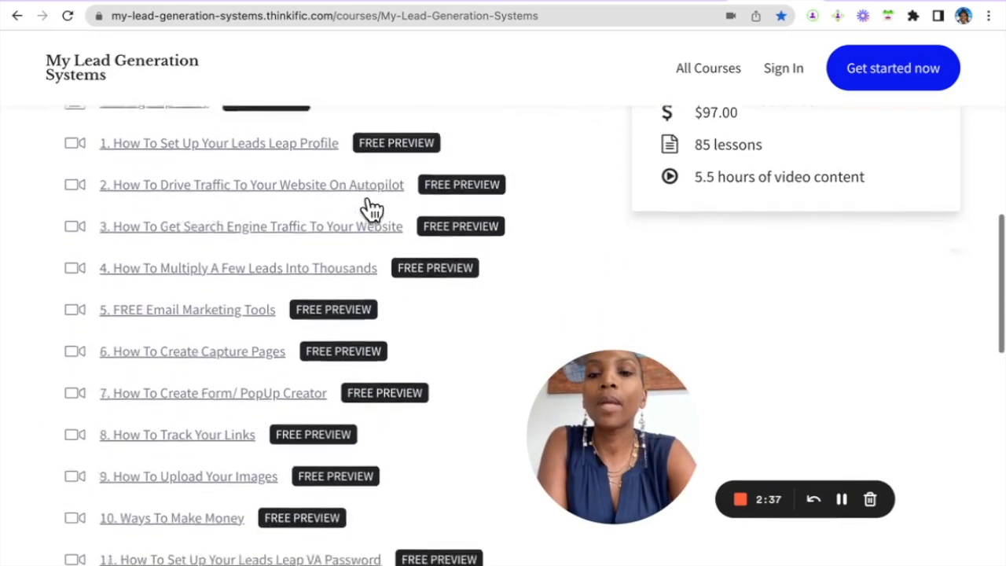
scroll(down, 3)
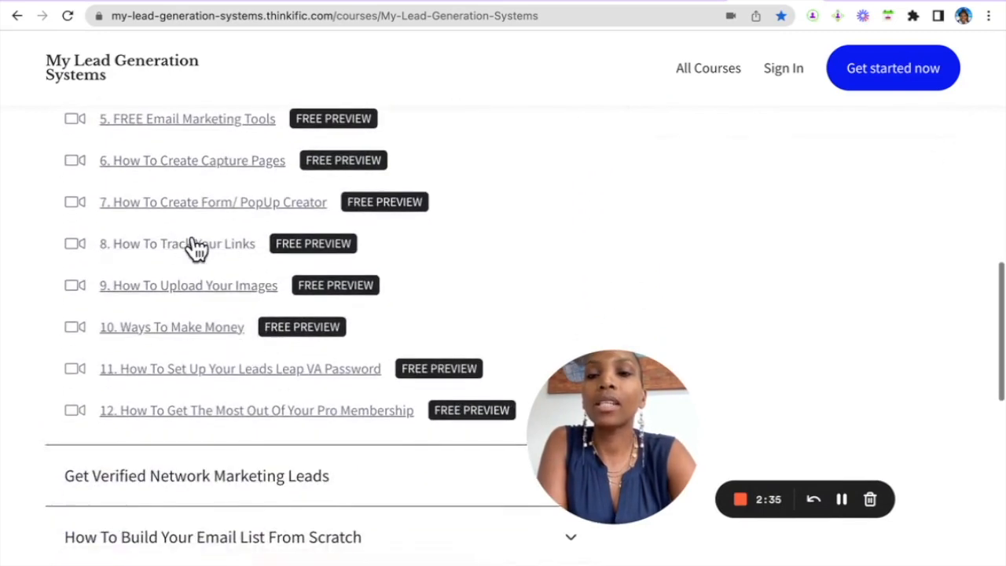
scroll(up, 3)
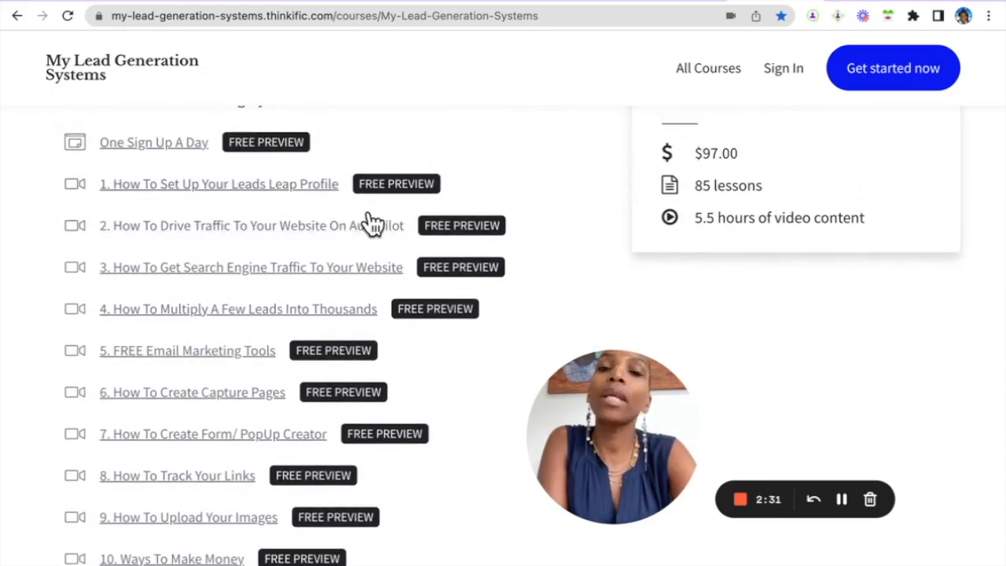
mouse_move(338, 75)
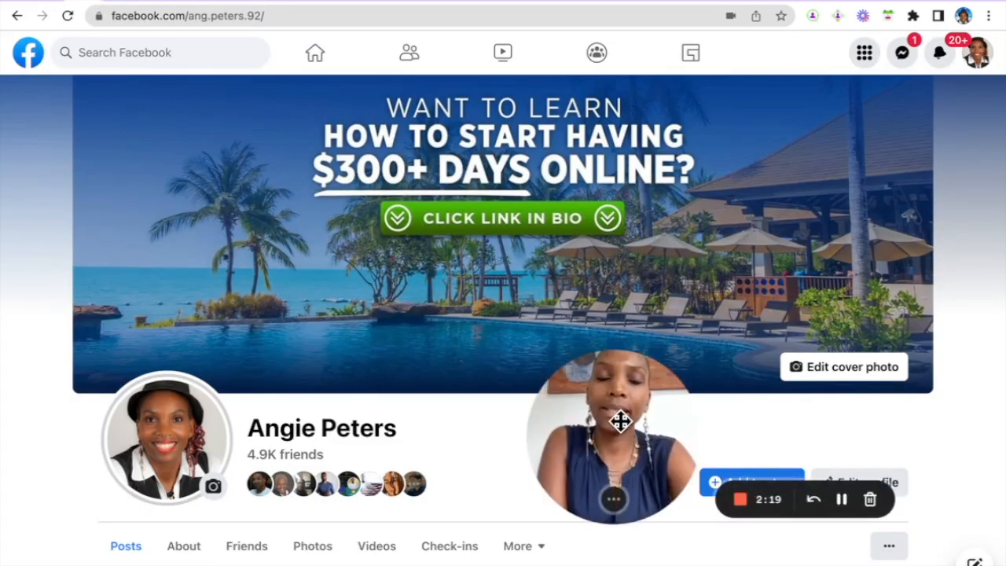
drag(612, 423, 483, 336)
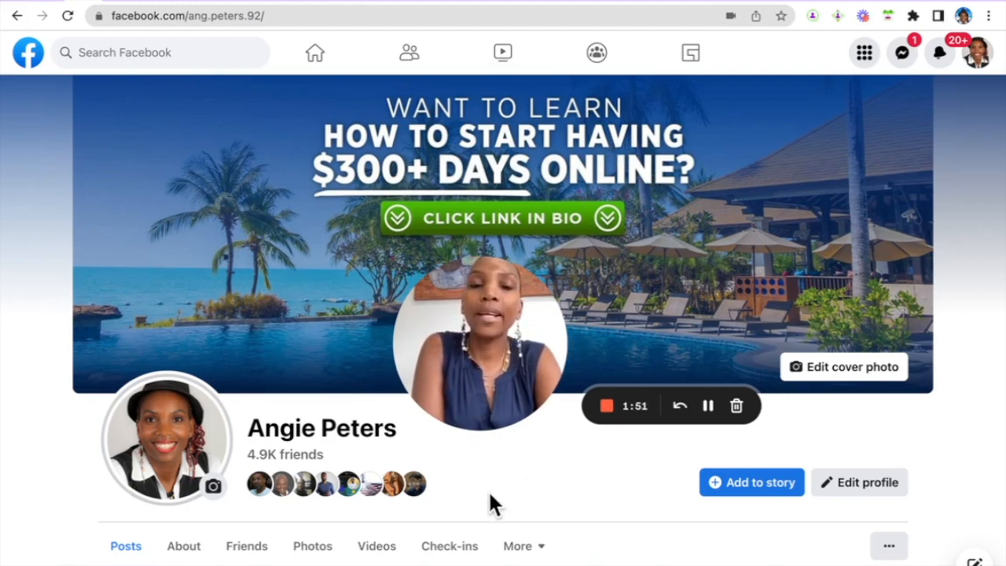
mouse_move(558, 507)
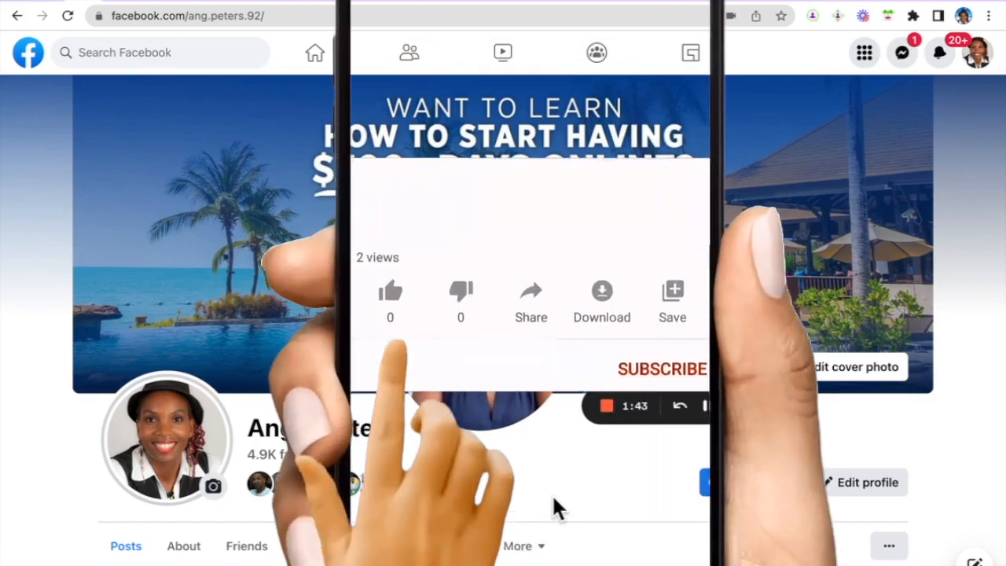
click(390, 291)
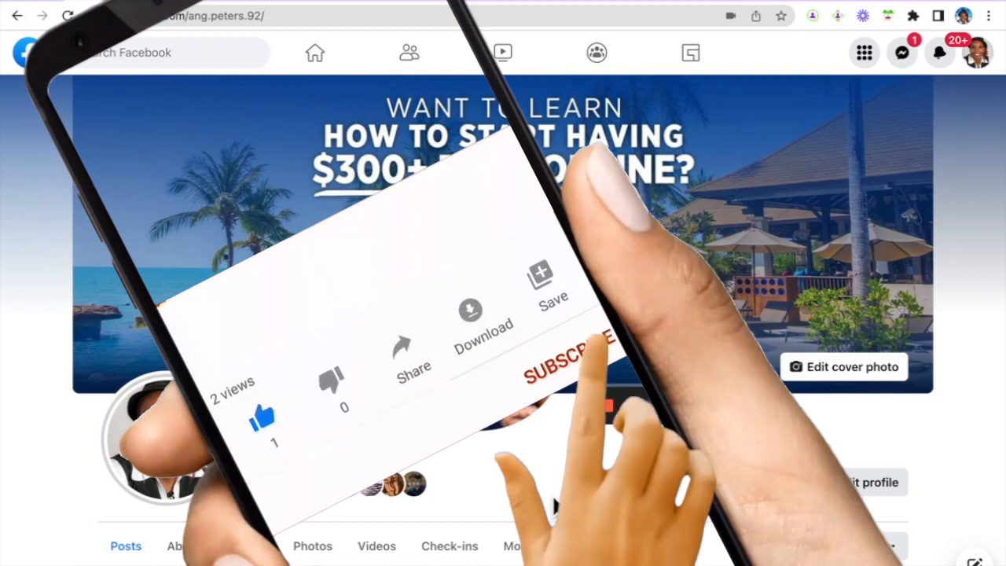
click(561, 353)
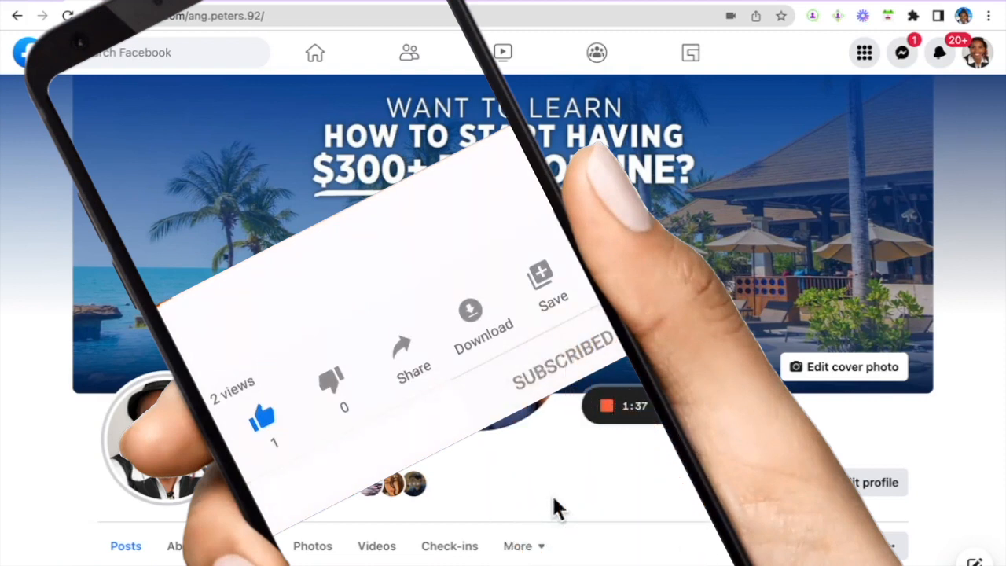